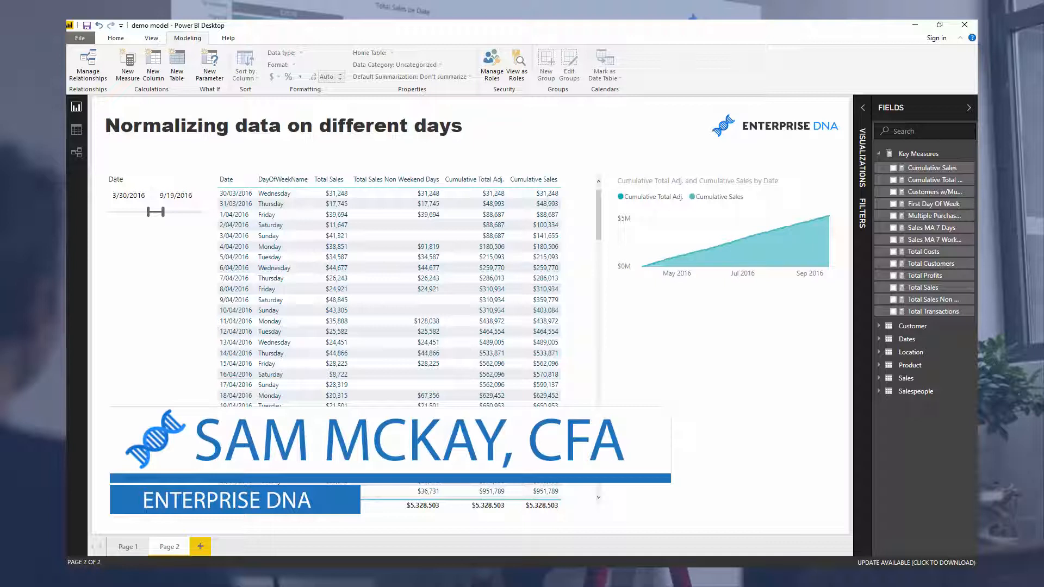
{"action": "mouse_move", "coordinate": [830, 441]}
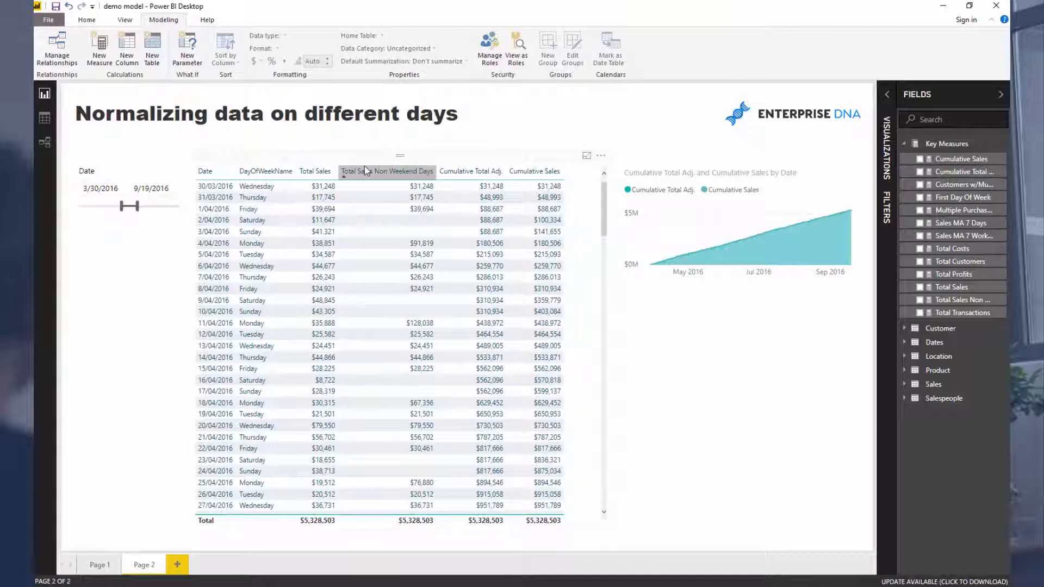
{"action": "mouse_move", "coordinate": [346, 165]}
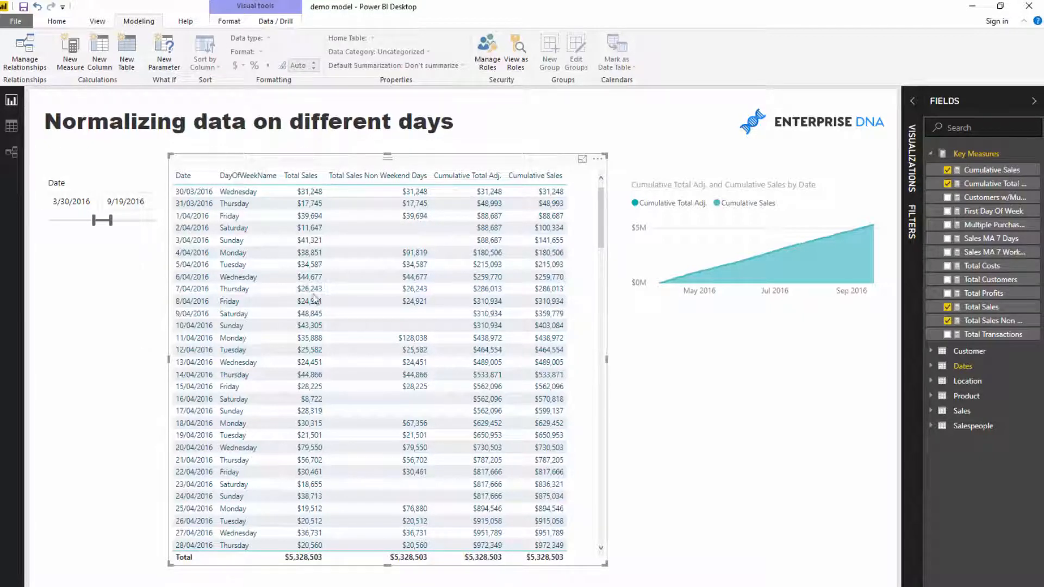
{"action": "mouse_move", "coordinate": [309, 374]}
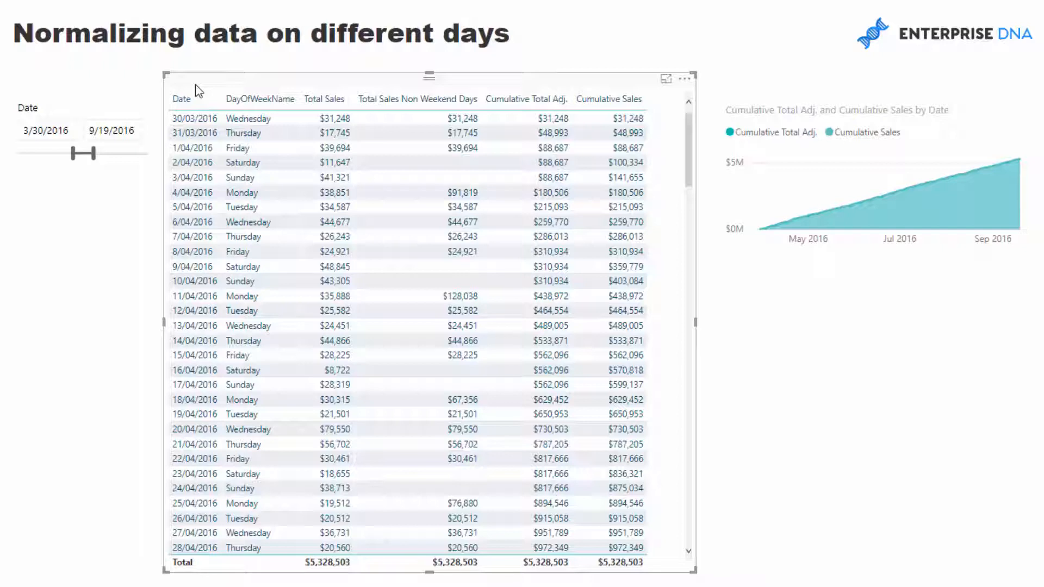
{"action": "mouse_move", "coordinate": [282, 88]}
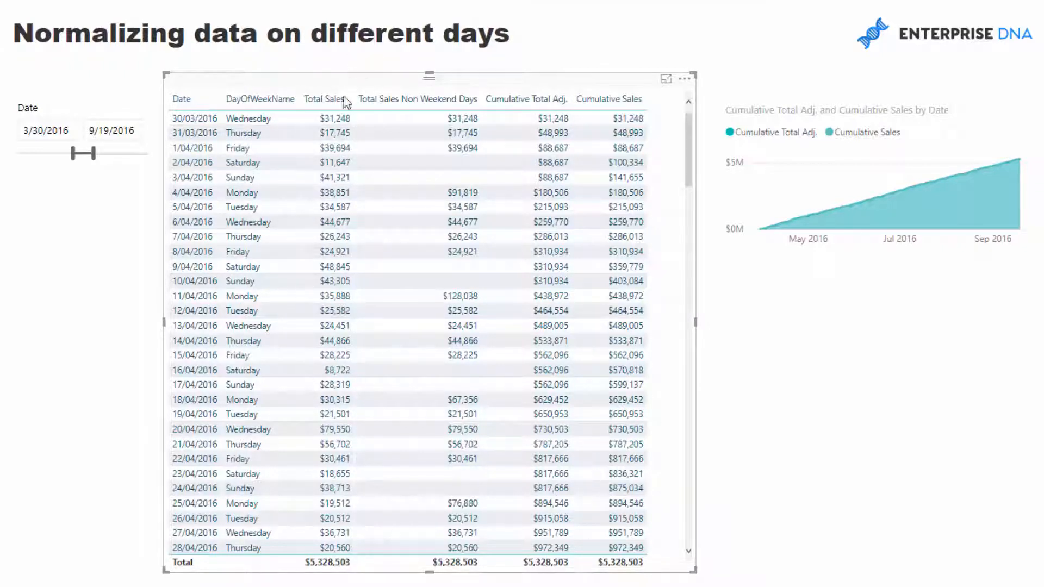
{"action": "mouse_move", "coordinate": [459, 203]}
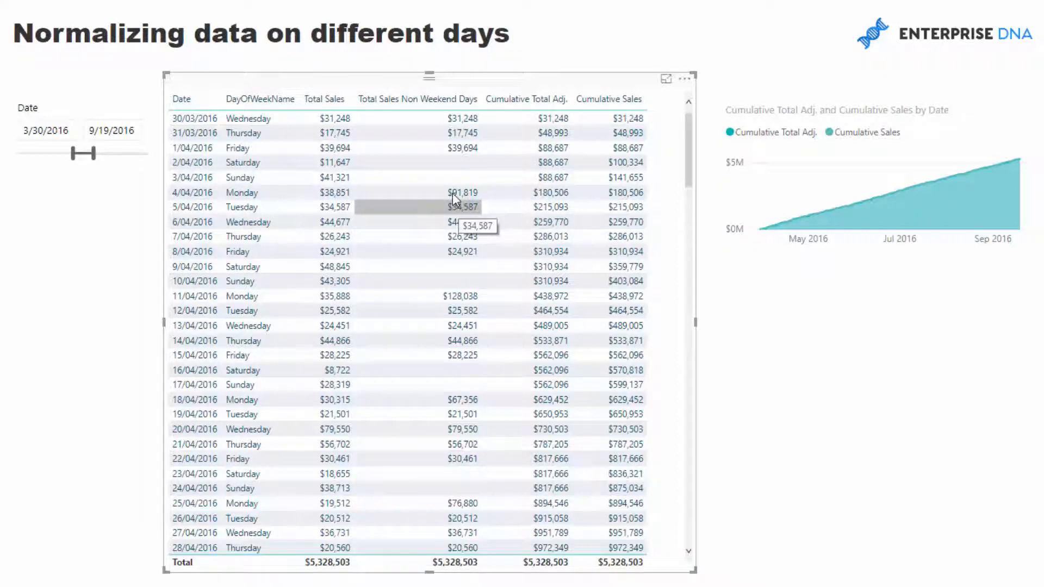
{"action": "mouse_move", "coordinate": [375, 135]}
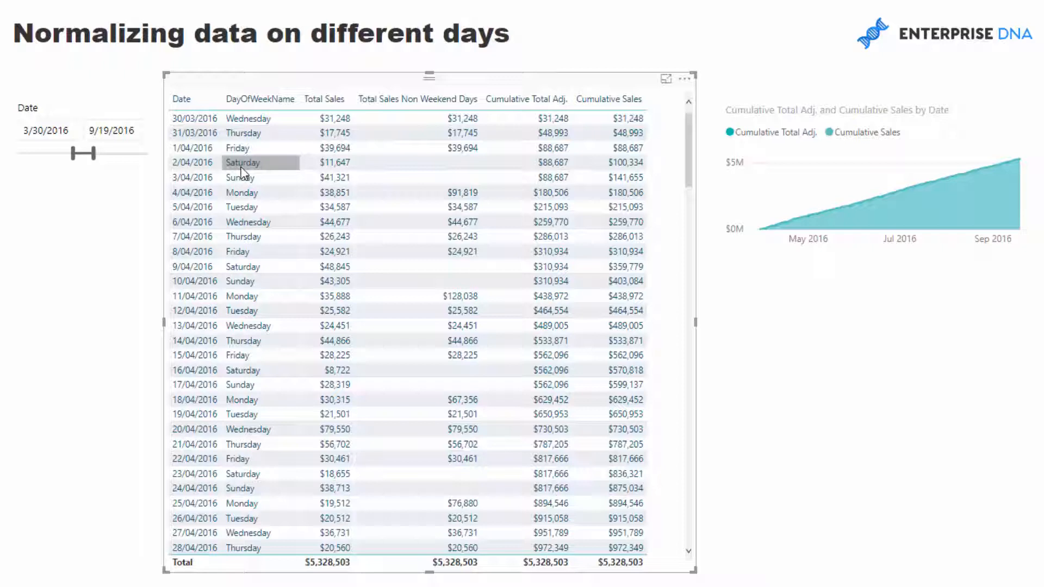
{"action": "mouse_move", "coordinate": [266, 181]}
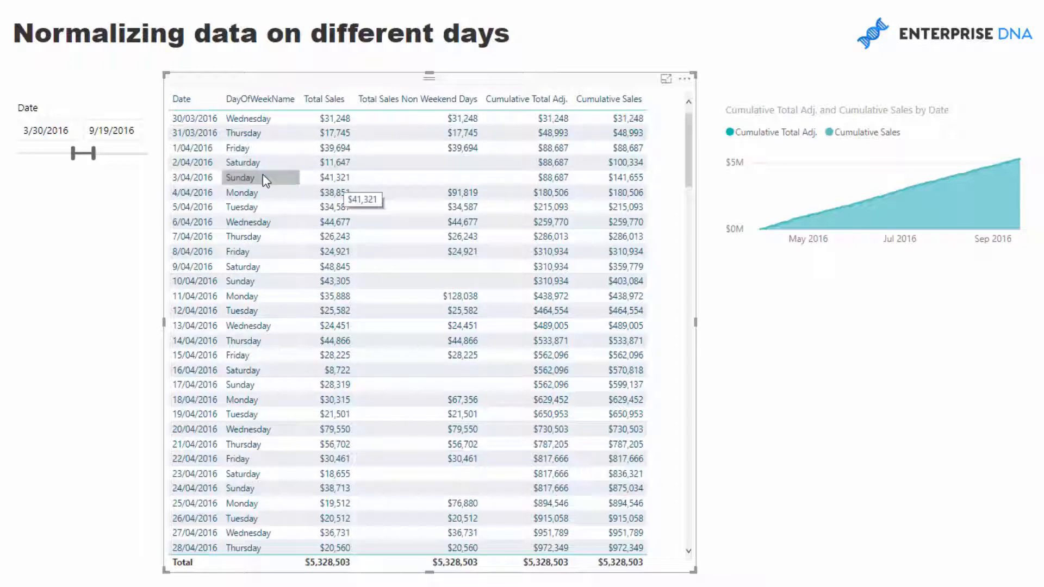
{"action": "mouse_move", "coordinate": [461, 191]}
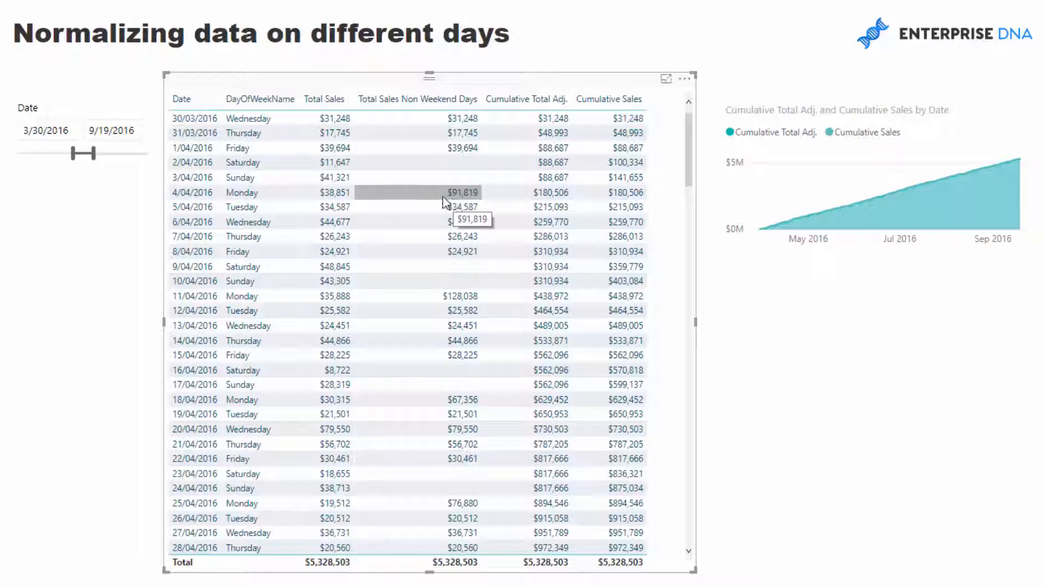
{"action": "mouse_move", "coordinate": [446, 212]}
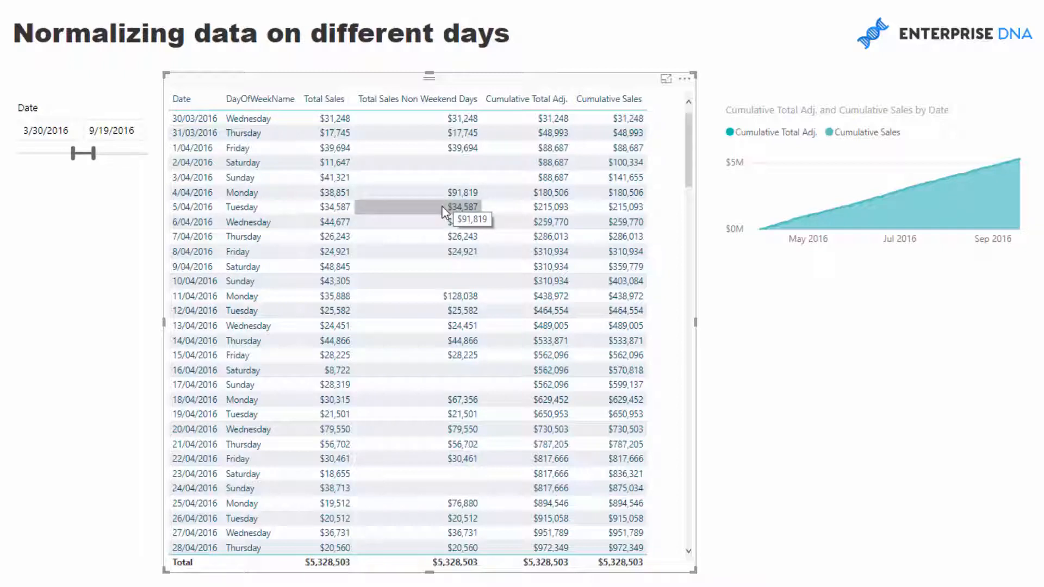
{"action": "mouse_move", "coordinate": [427, 202]}
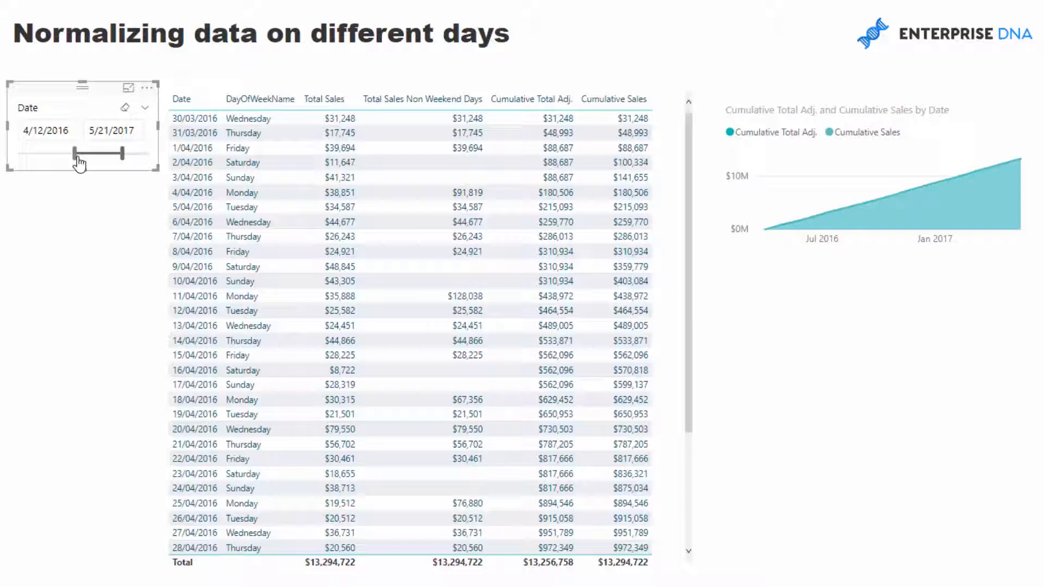
Step: Move the Date slicer's start handle to 11/16/2016, keeping the end at 5/21/2017
{"action": "left_click_drag", "start_coordinate": [79, 153], "coordinate": [97, 152]}
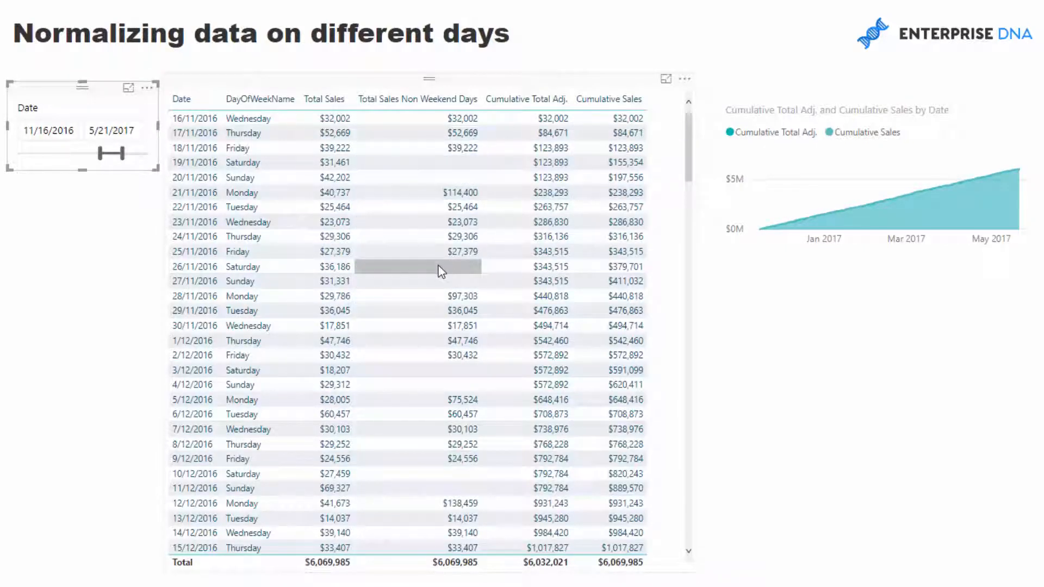
{"action": "mouse_move", "coordinate": [462, 296]}
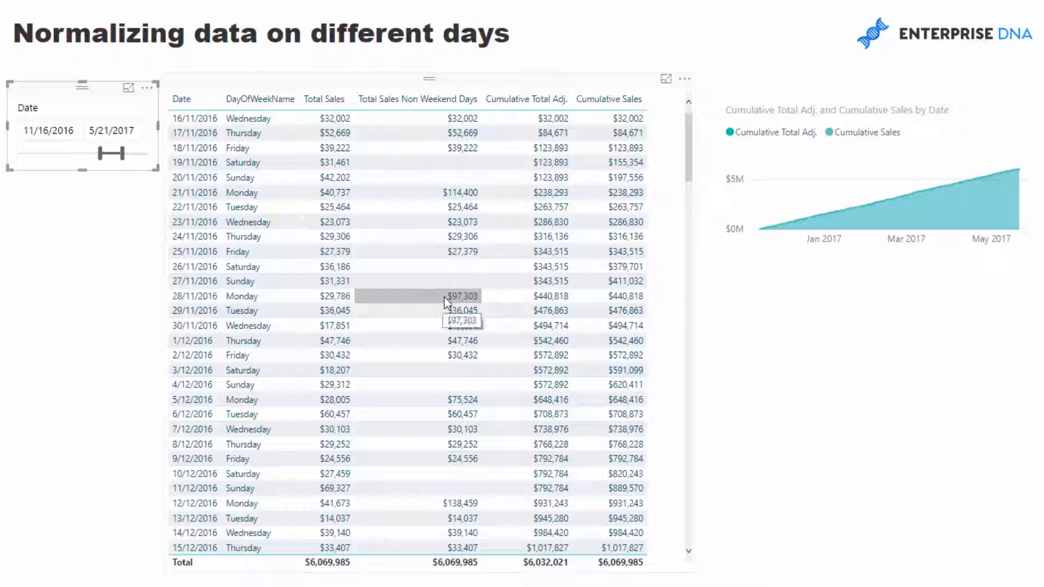
{"action": "mouse_move", "coordinate": [609, 100]}
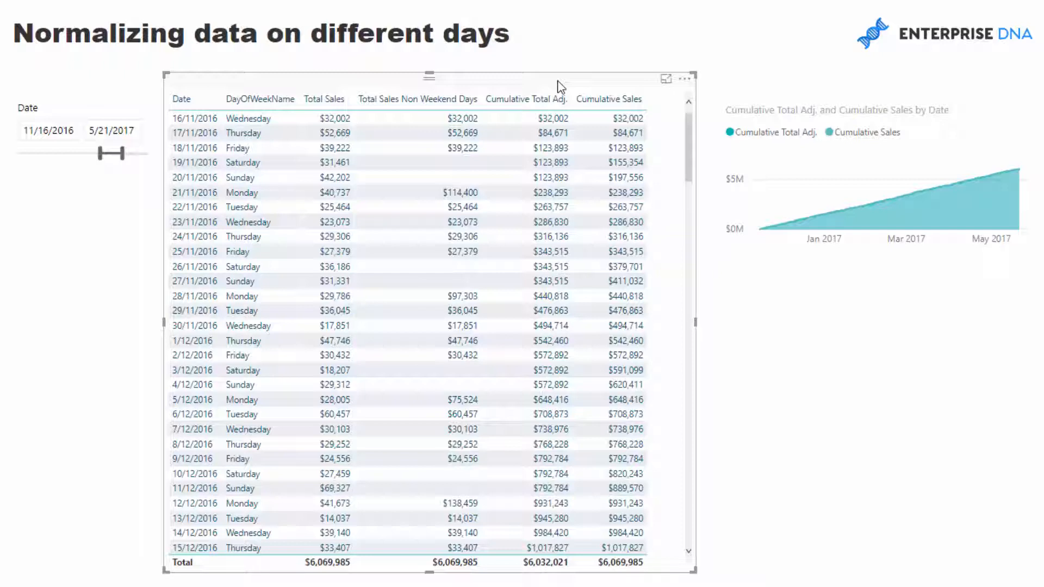
{"action": "mouse_move", "coordinate": [464, 87]}
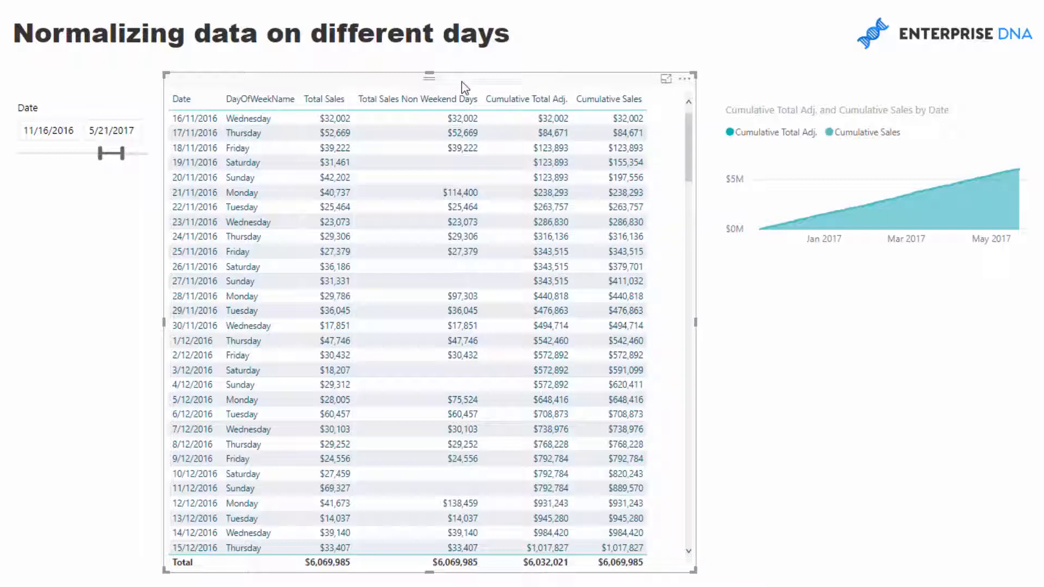
{"action": "mouse_move", "coordinate": [549, 119]}
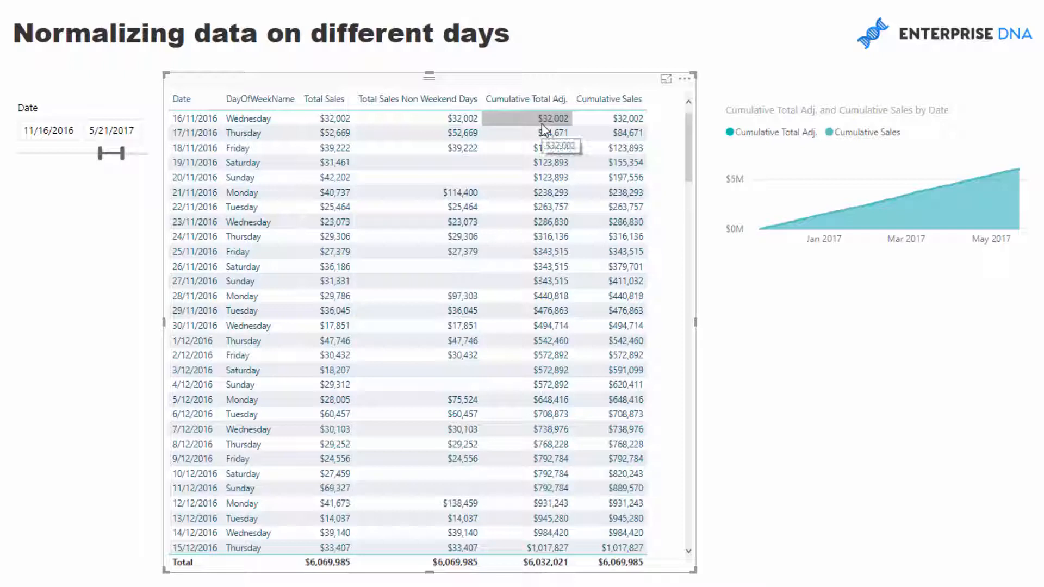
{"action": "mouse_move", "coordinate": [550, 82]}
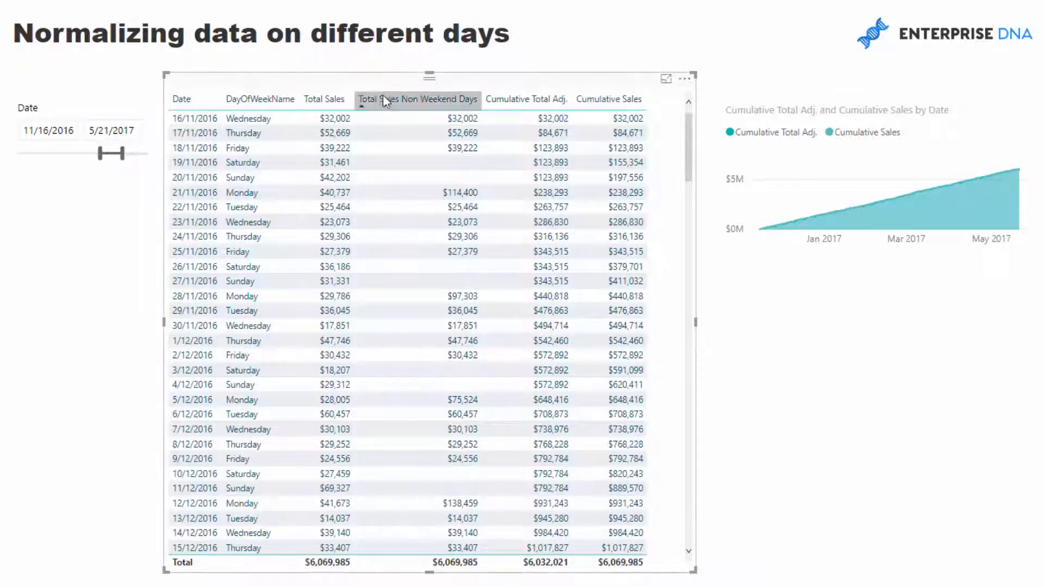
{"action": "mouse_move", "coordinate": [430, 116]}
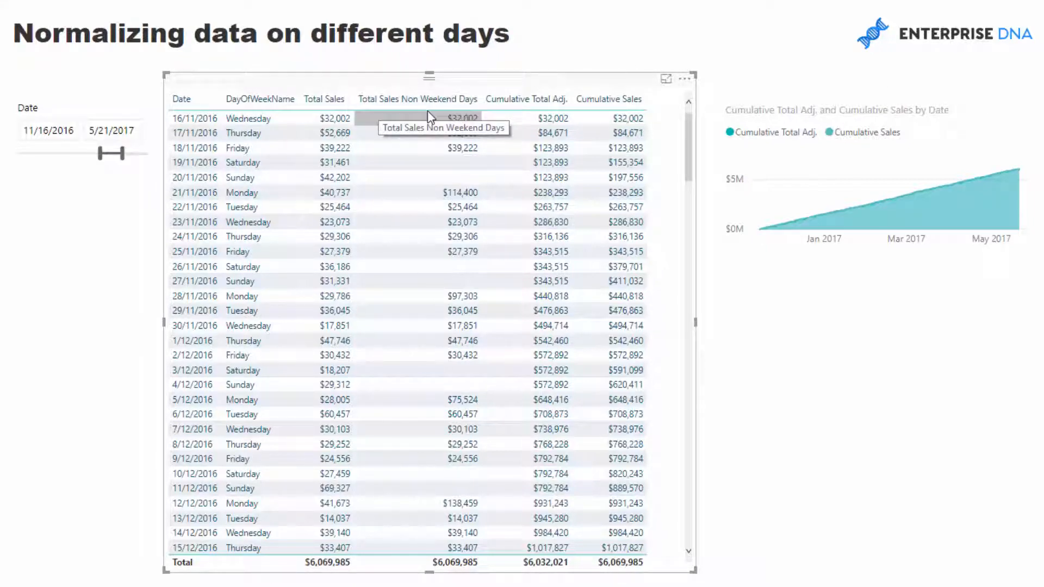
{"action": "mouse_move", "coordinate": [417, 104]}
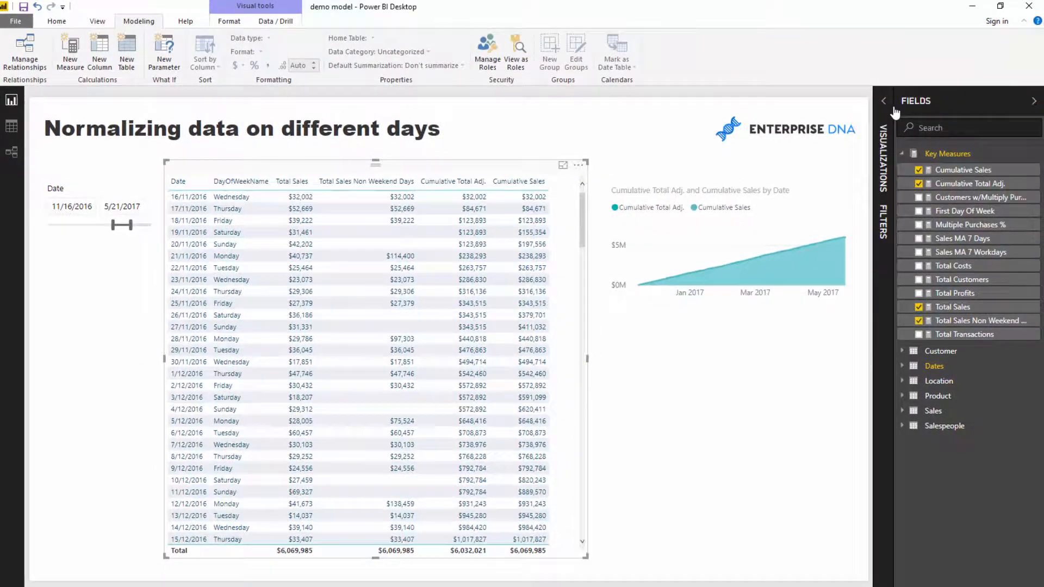
Step: Review the WorkdayCheck variable lines in Total Sales Non Weekend Days, then show the Dates table with its Day Type column
{"action": "left_click", "coordinate": [979, 320]}
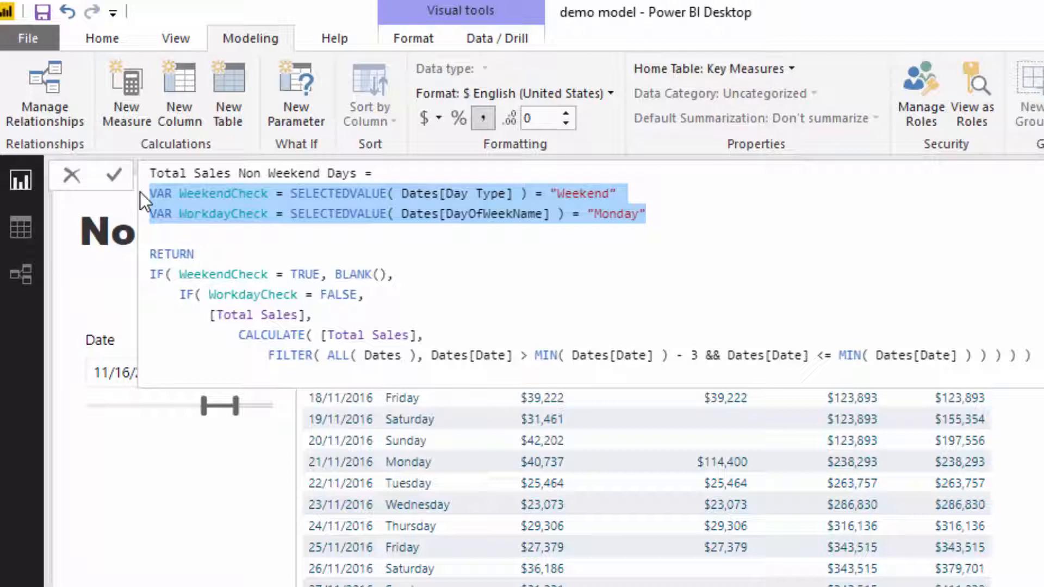
{"action": "left_click", "coordinate": [208, 194]}
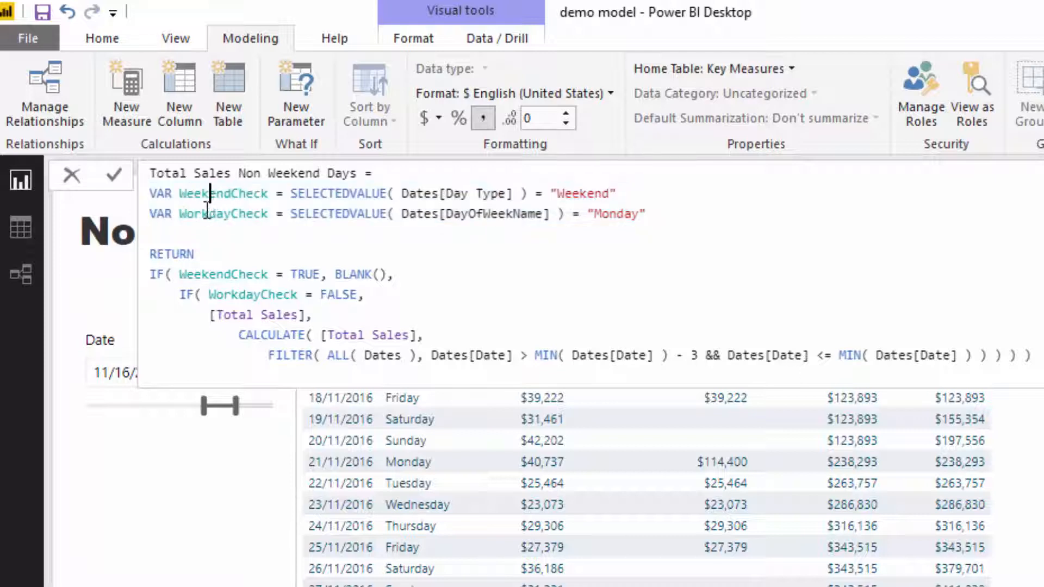
{"action": "double_click", "coordinate": [225, 215]}
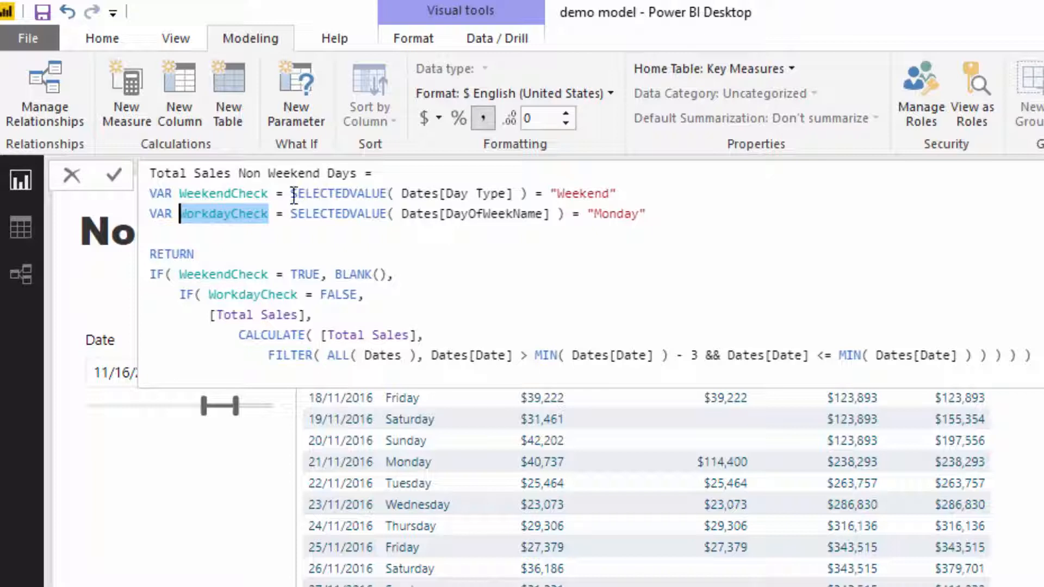
{"action": "left_click_drag", "start_coordinate": [292, 194], "coordinate": [539, 215]}
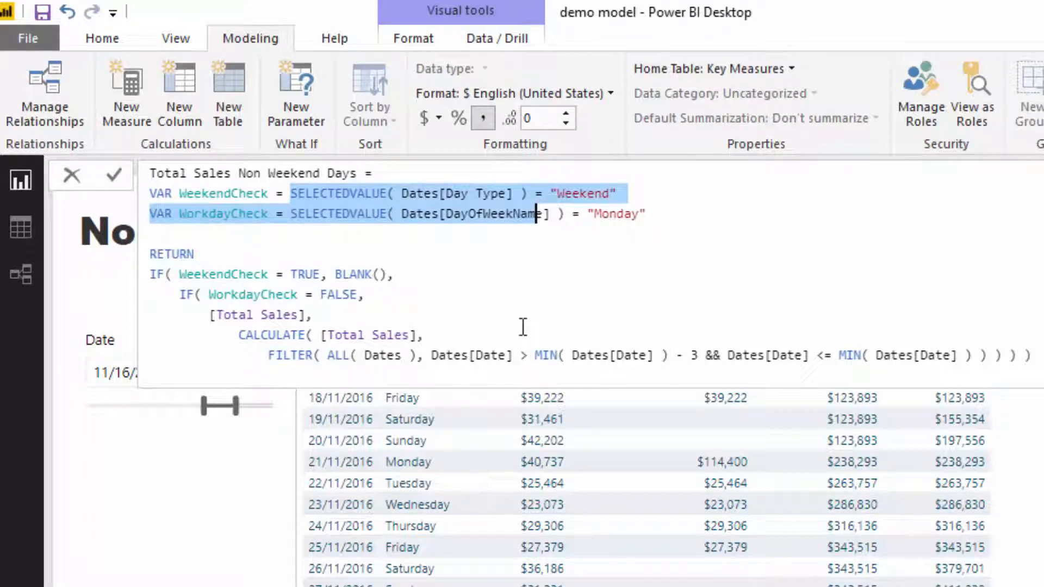
{"action": "left_click", "coordinate": [410, 419]}
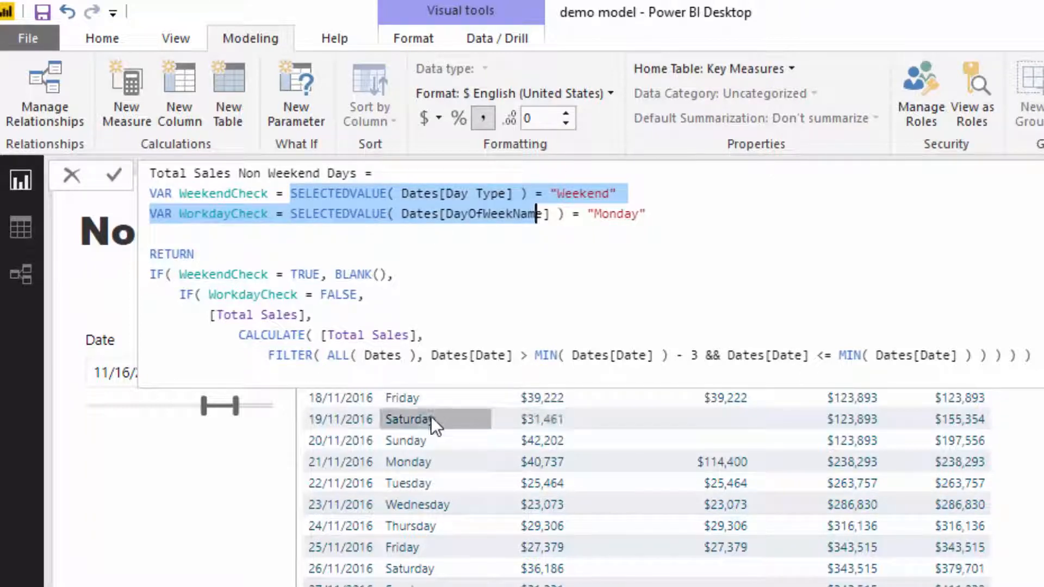
{"action": "mouse_move", "coordinate": [433, 420]}
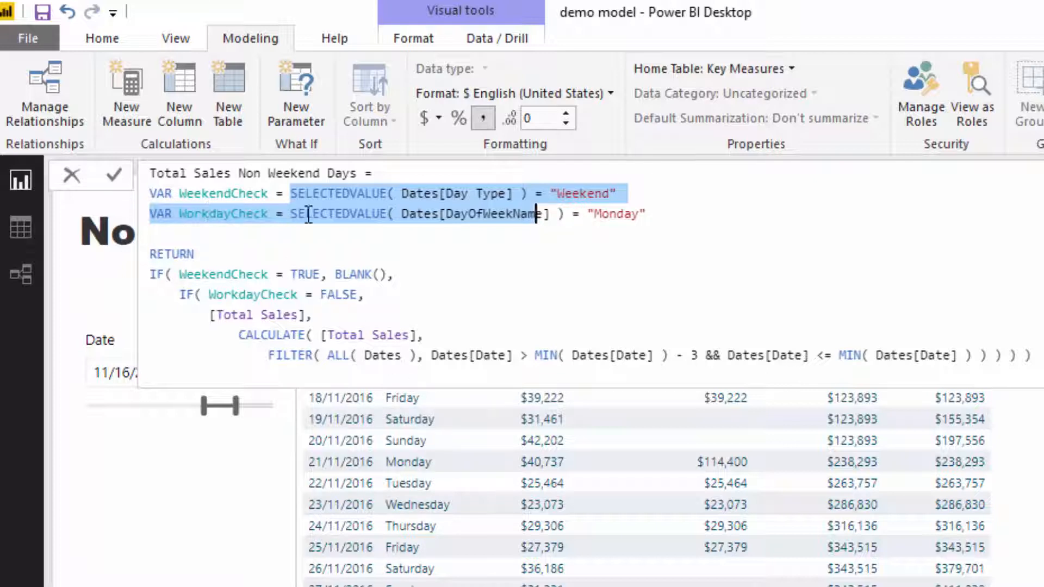
{"action": "left_click", "coordinate": [656, 214]}
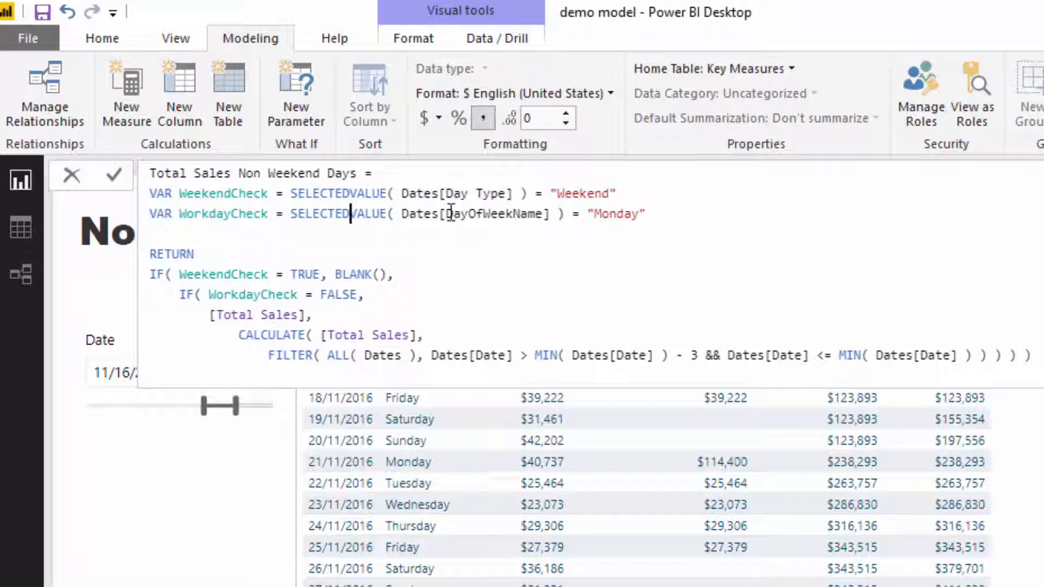
{"action": "double_click", "coordinate": [457, 194]}
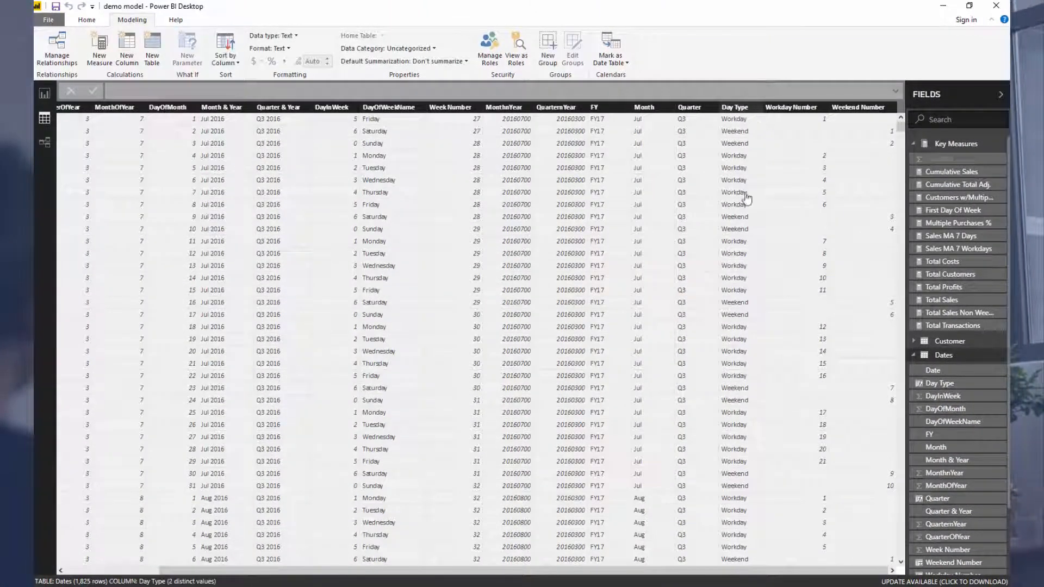
Step: View the Day Type column's Workday/Weekend formula, then return to the Total Sales Non Weekend Days measure
{"action": "left_click", "coordinate": [734, 107]}
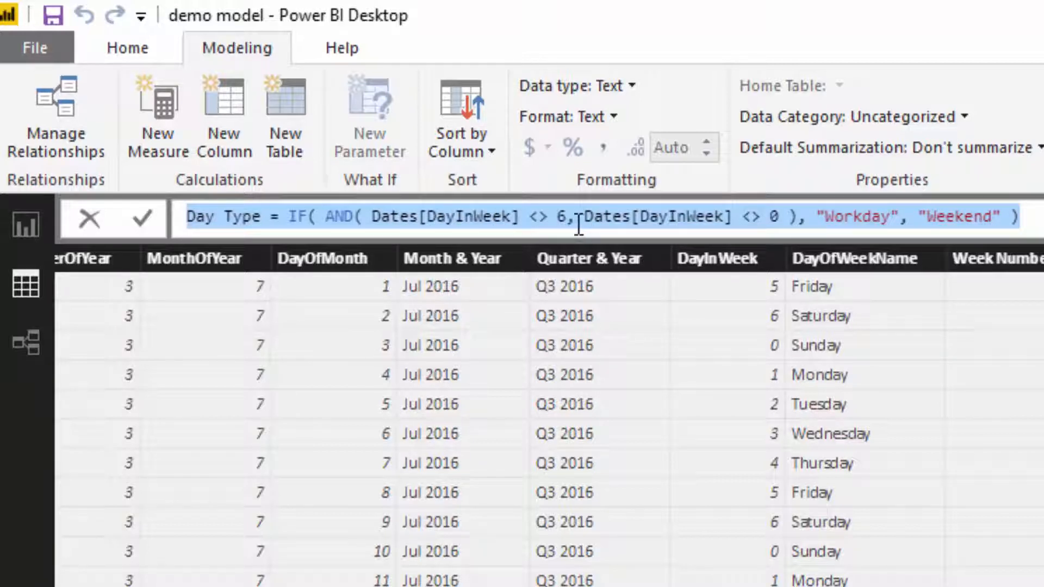
{"action": "double_click", "coordinate": [858, 217]}
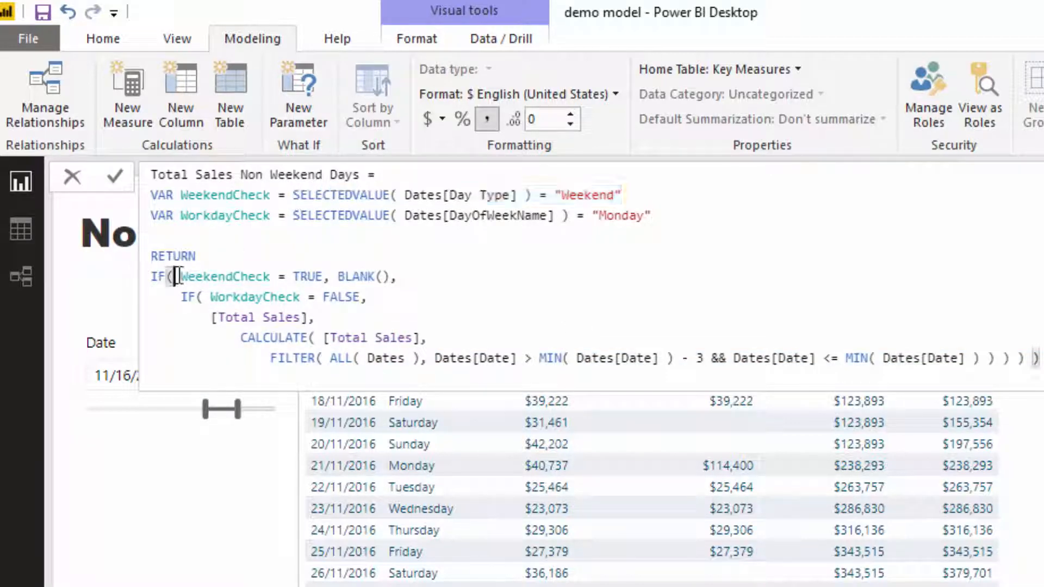
{"action": "double_click", "coordinate": [360, 277]}
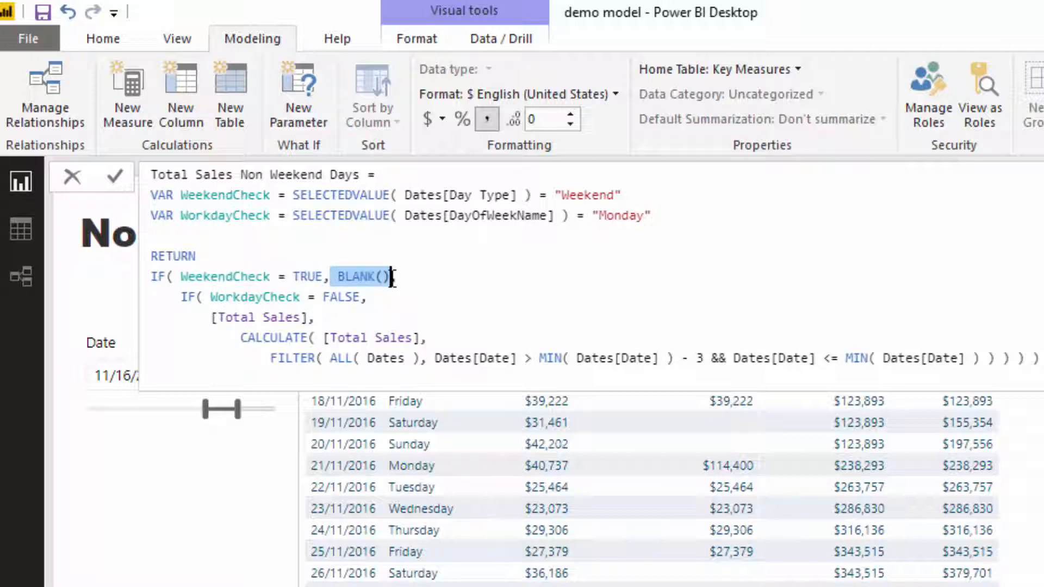
{"action": "mouse_move", "coordinate": [473, 370]}
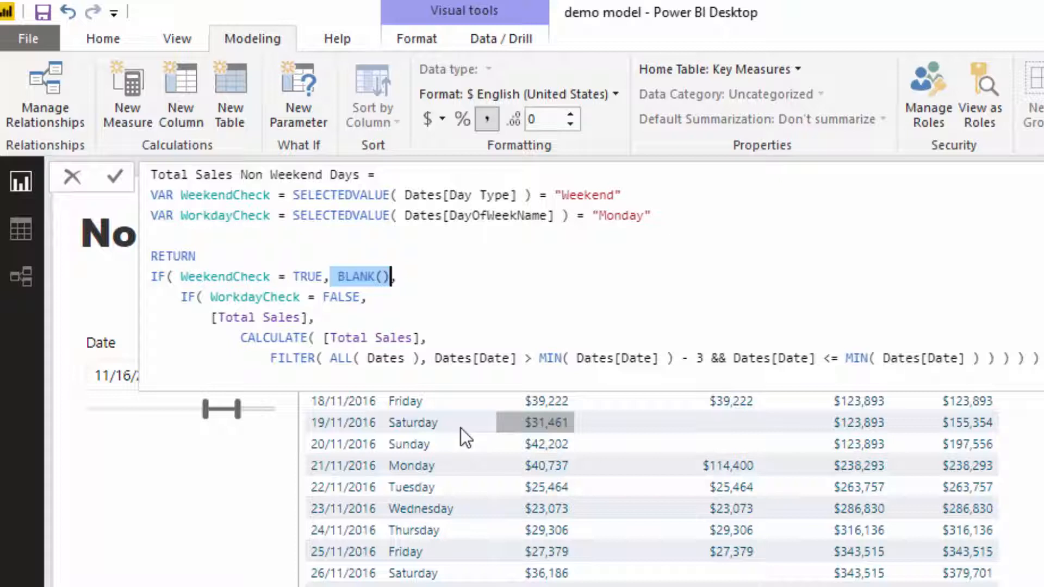
{"action": "mouse_move", "coordinate": [722, 445]}
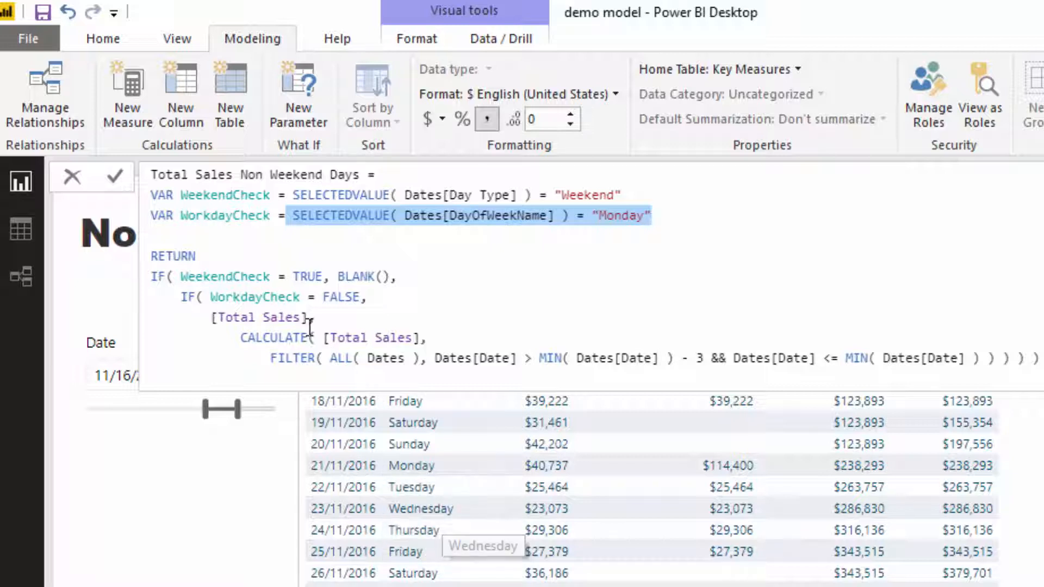
{"action": "double_click", "coordinate": [256, 318]}
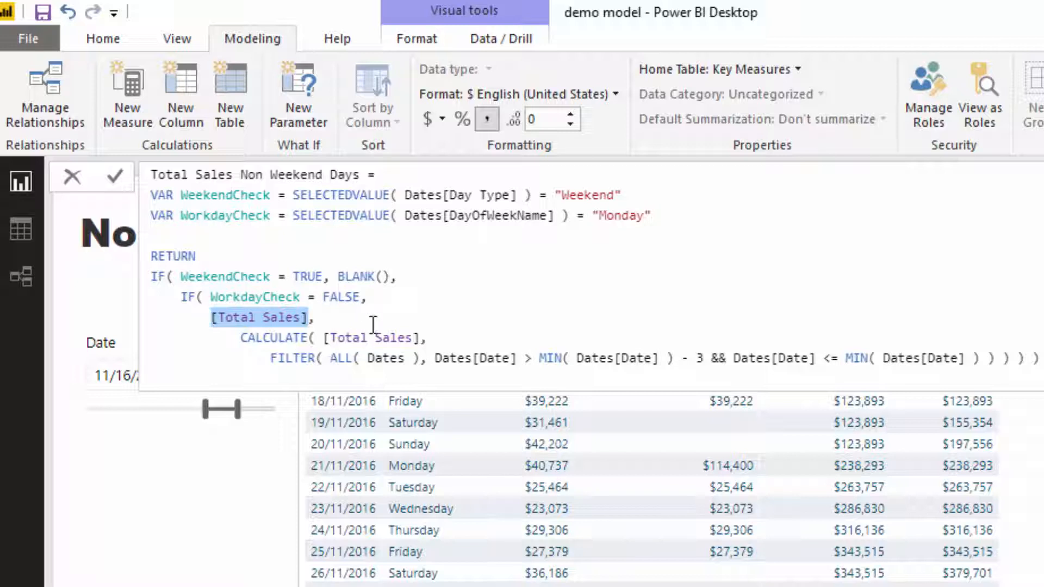
{"action": "mouse_move", "coordinate": [436, 491]}
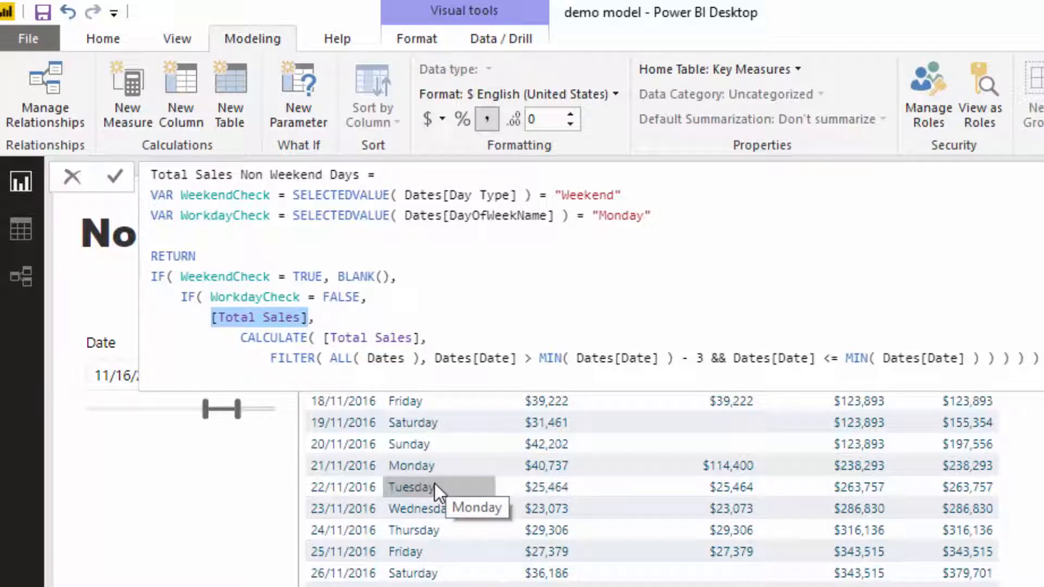
{"action": "mouse_move", "coordinate": [503, 518]}
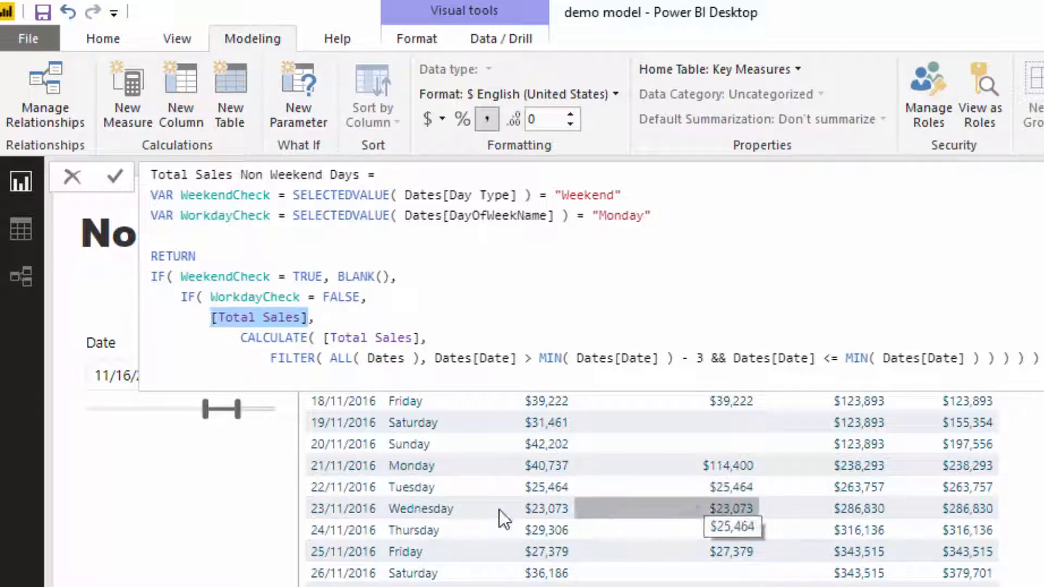
{"action": "mouse_move", "coordinate": [732, 552]}
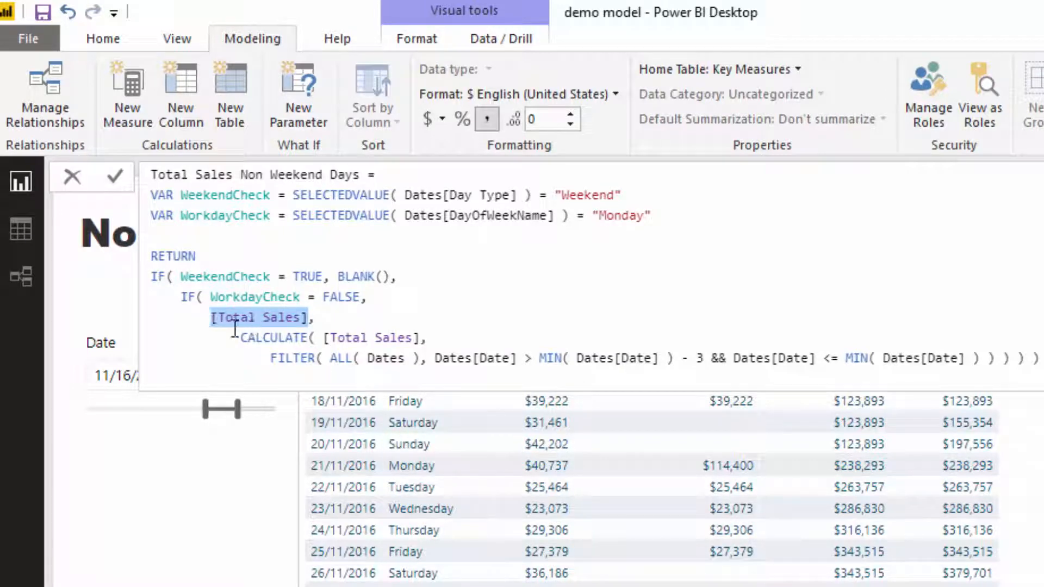
{"action": "double_click", "coordinate": [253, 297]}
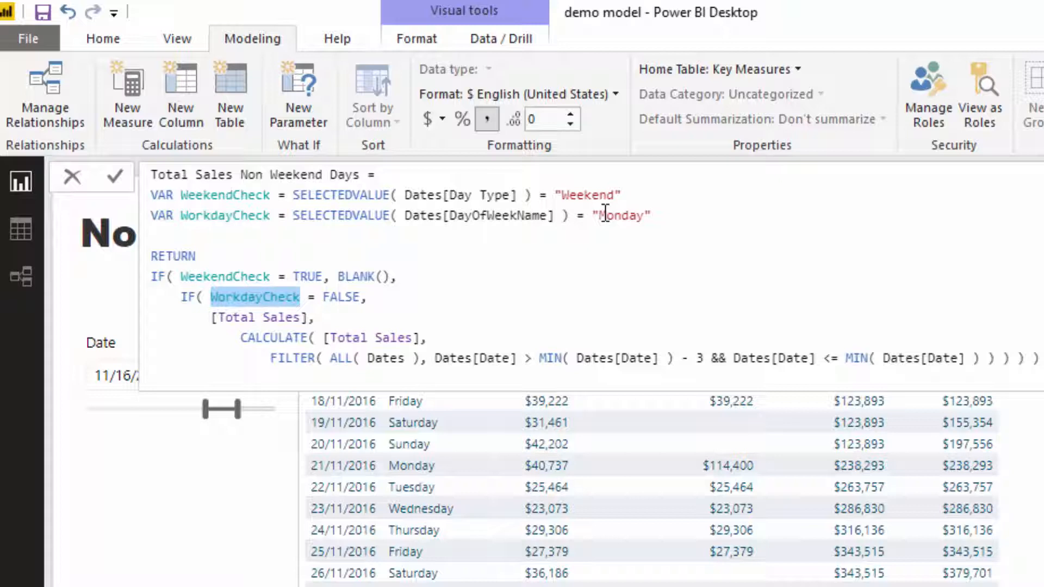
{"action": "left_click", "coordinate": [244, 337]}
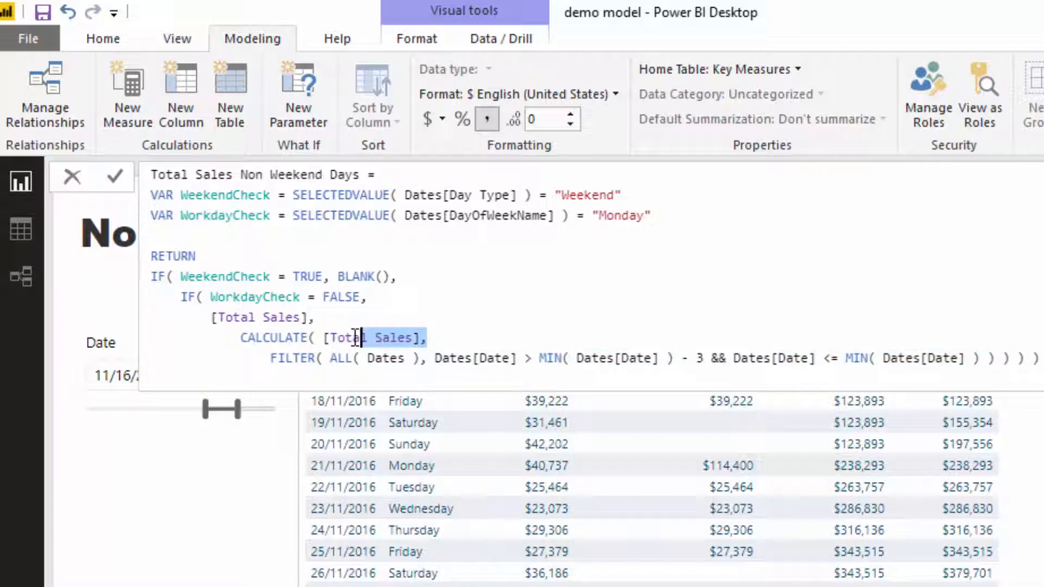
{"action": "double_click", "coordinate": [373, 337]}
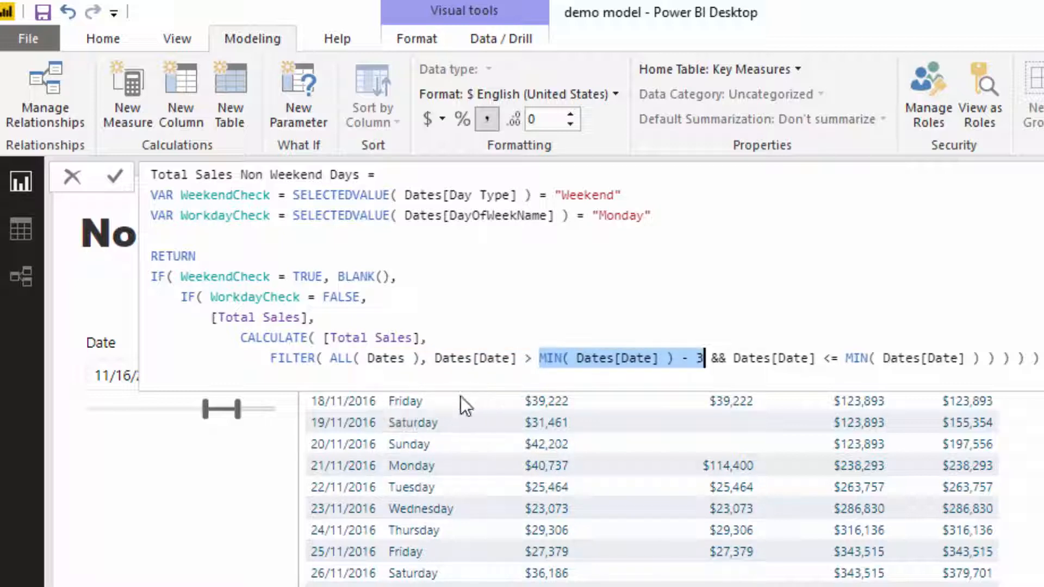
{"action": "mouse_move", "coordinate": [829, 358]}
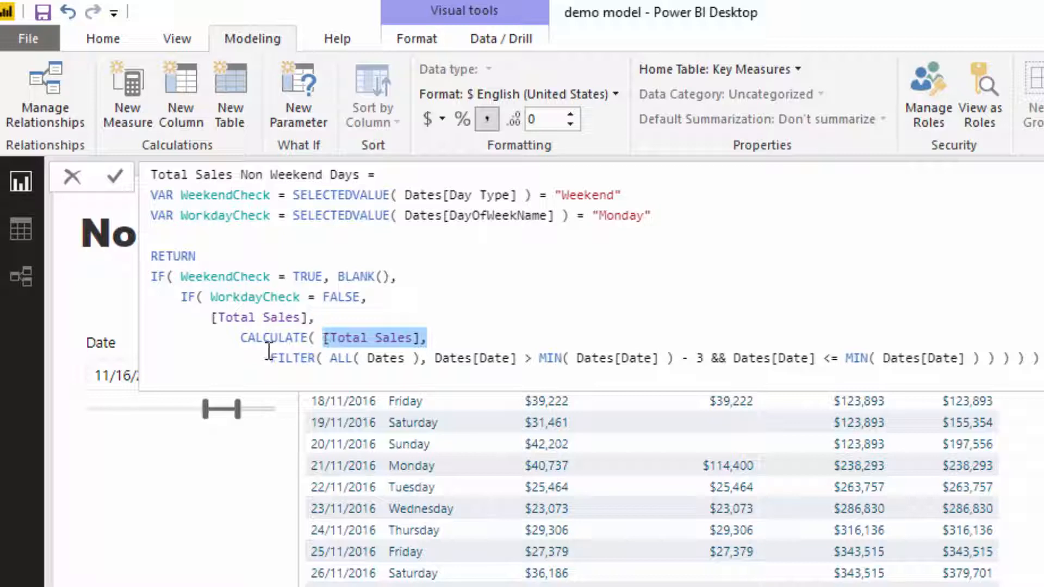
{"action": "left_click", "coordinate": [439, 358]}
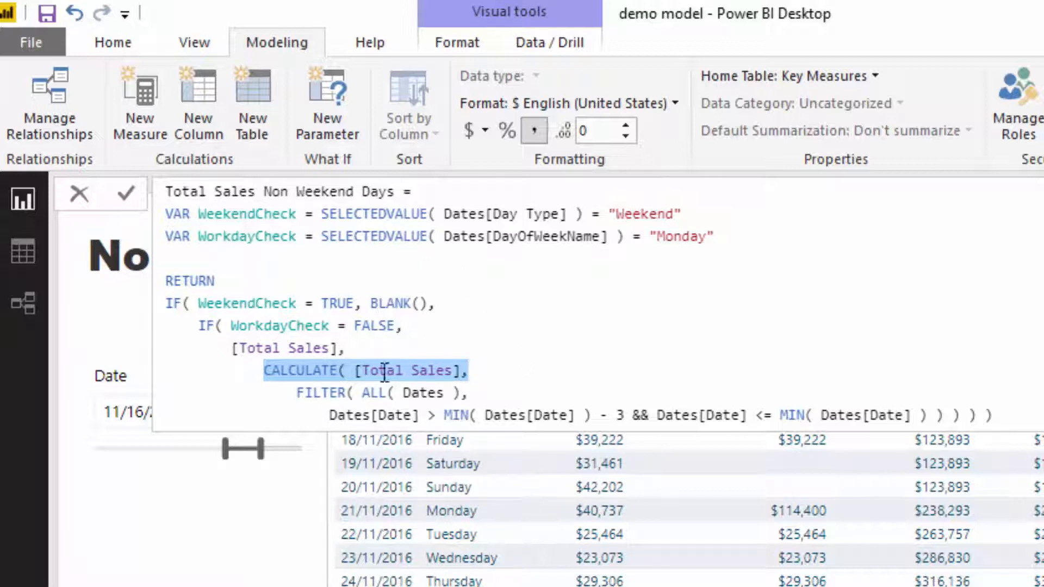
{"action": "mouse_move", "coordinate": [734, 351]}
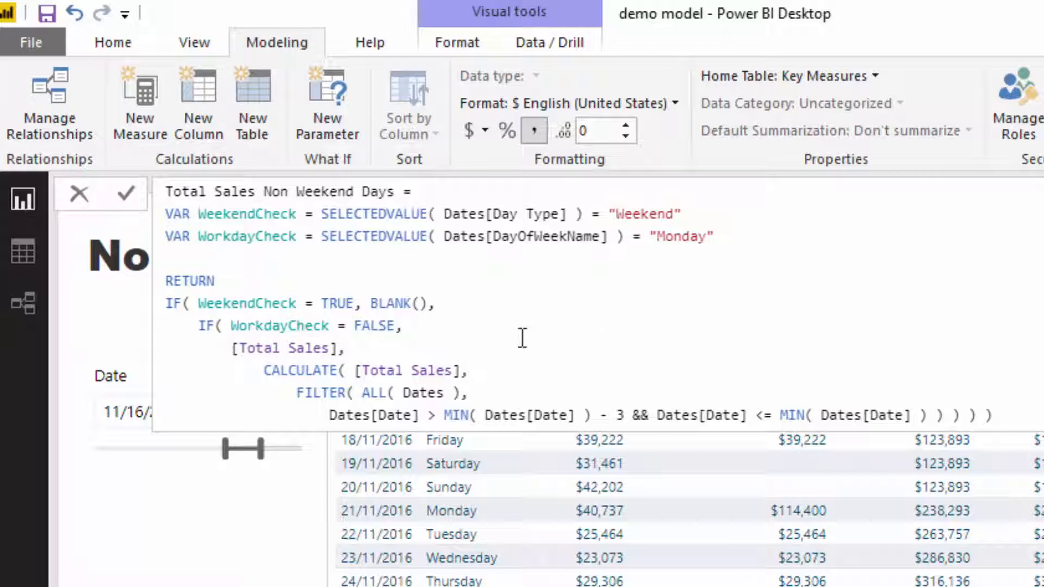
{"action": "mouse_move", "coordinate": [169, 310]}
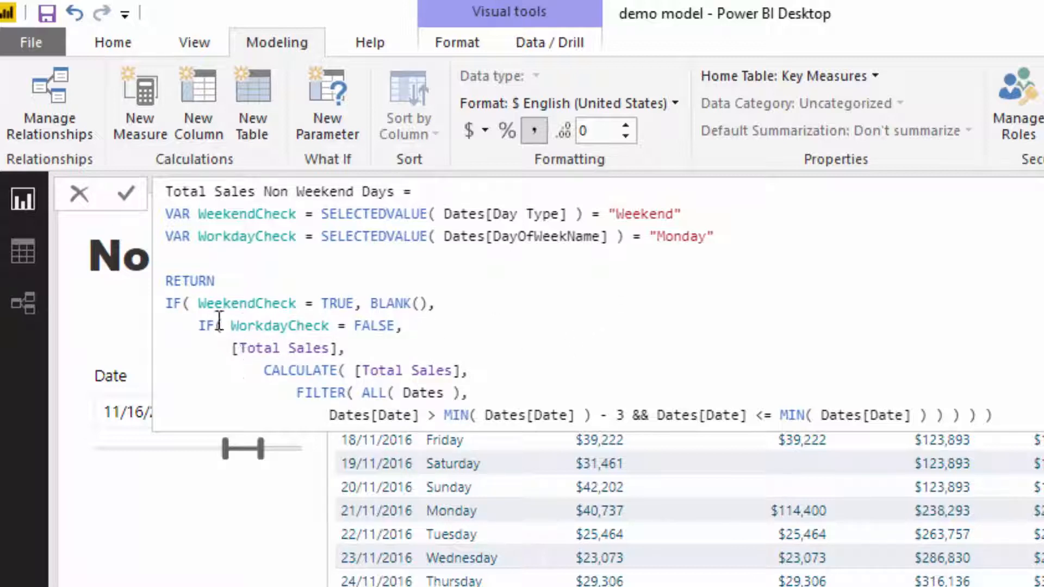
{"action": "left_click", "coordinate": [707, 236]}
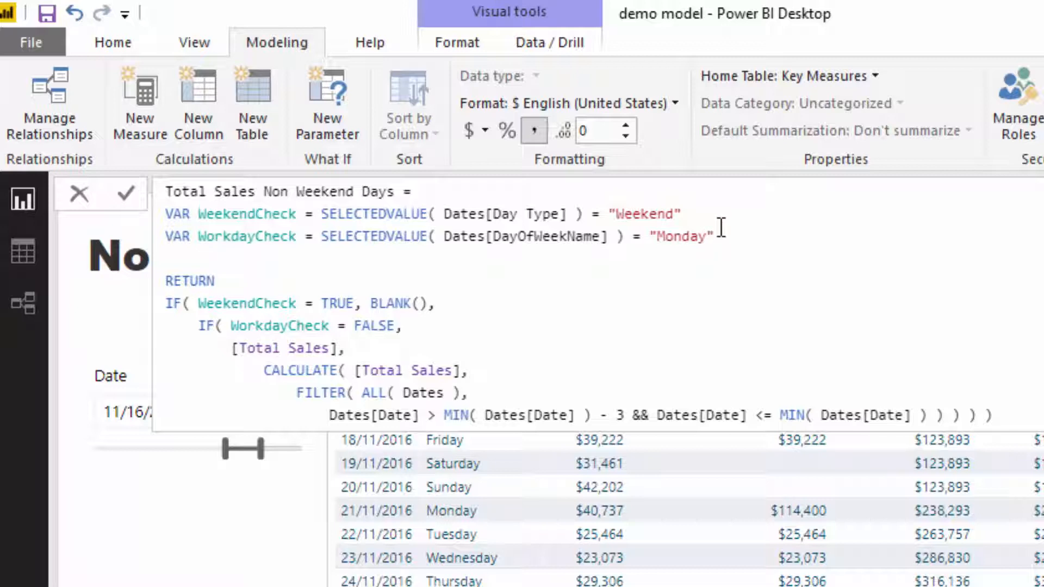
{"action": "mouse_move", "coordinate": [477, 396]}
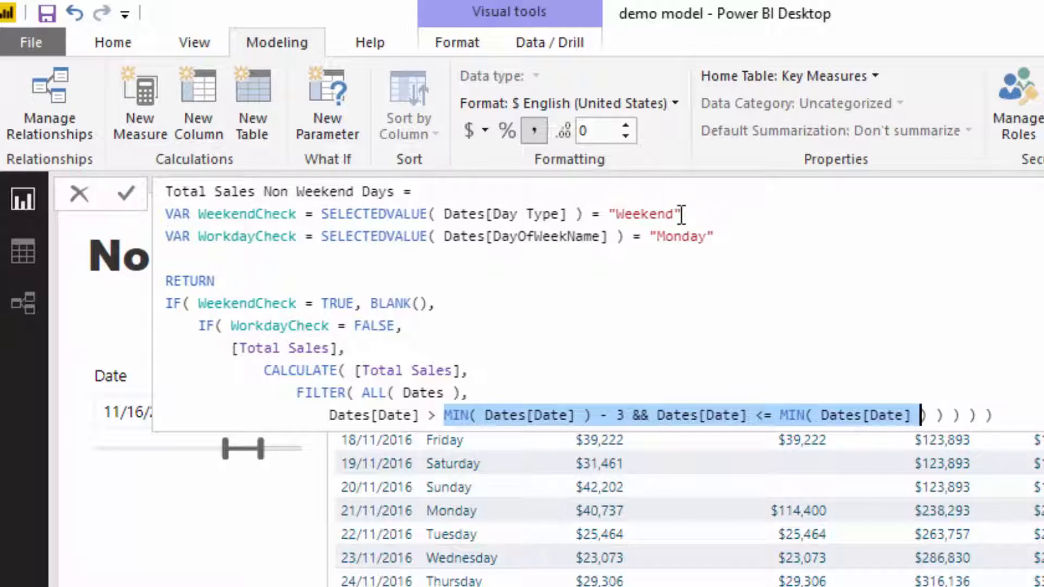
{"action": "mouse_move", "coordinate": [740, 248]}
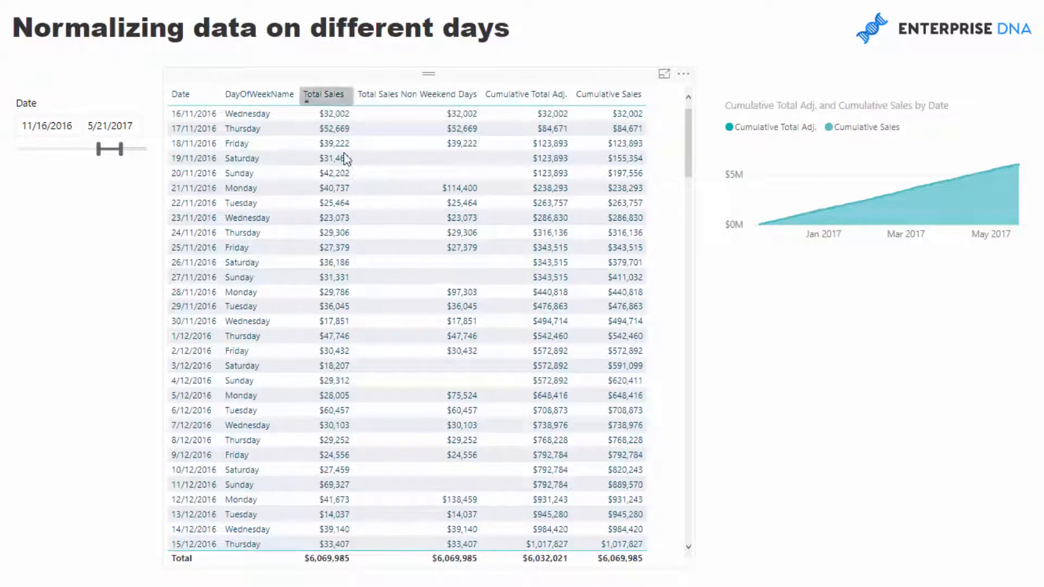
Step: Set the Date slicer range to 10/28/2015 through 10/7/2016 so the table and chart recalculate
{"action": "left_click", "coordinate": [525, 93]}
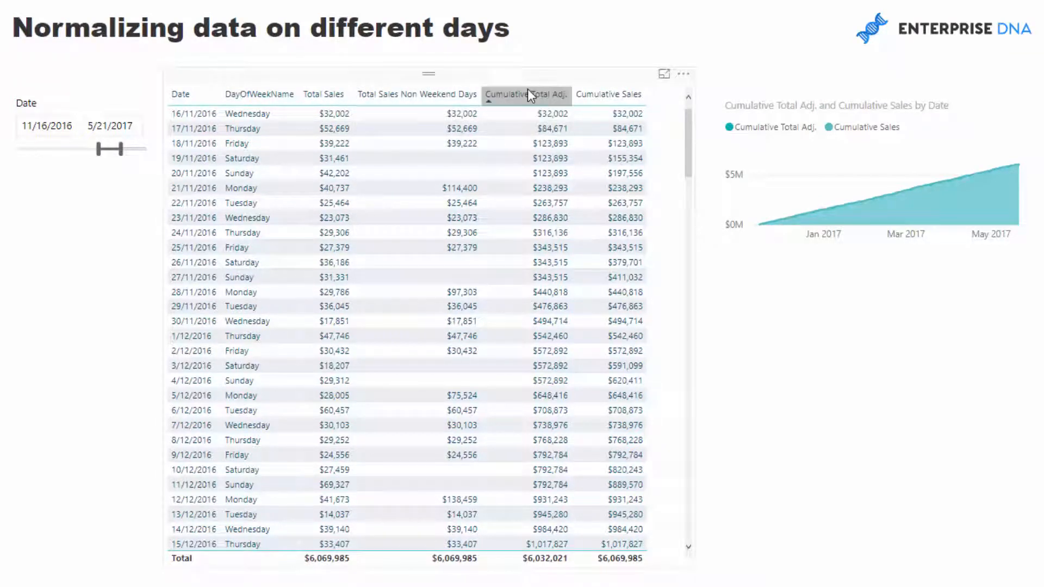
{"action": "mouse_move", "coordinate": [273, 154]}
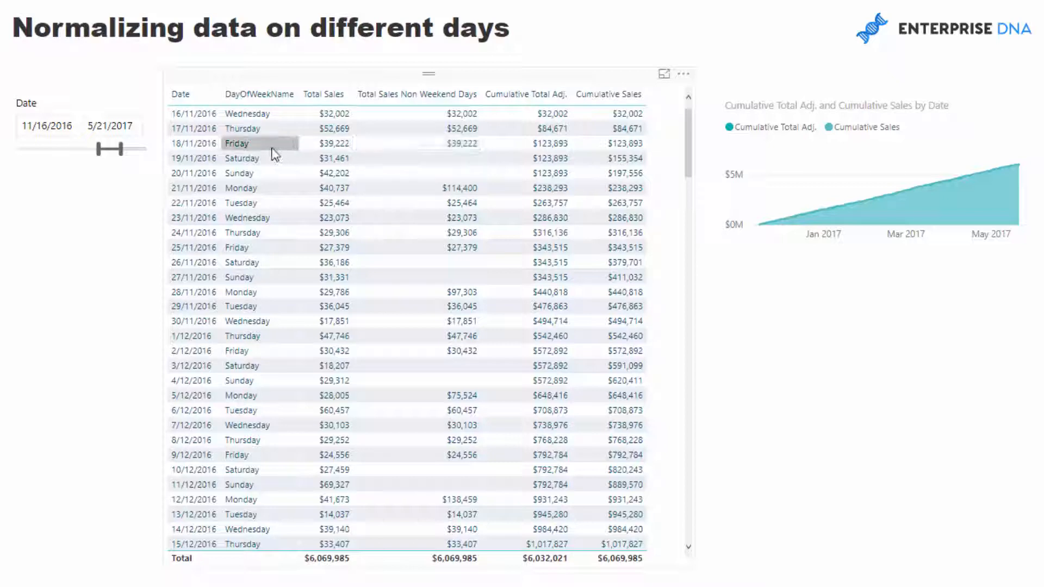
{"action": "mouse_move", "coordinate": [550, 173]}
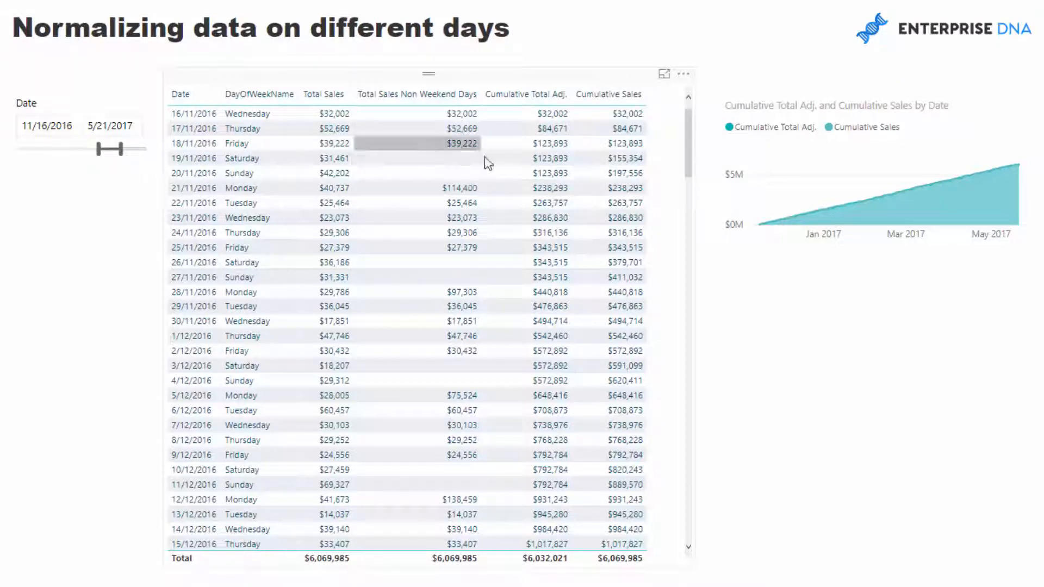
{"action": "mouse_move", "coordinate": [526, 233]}
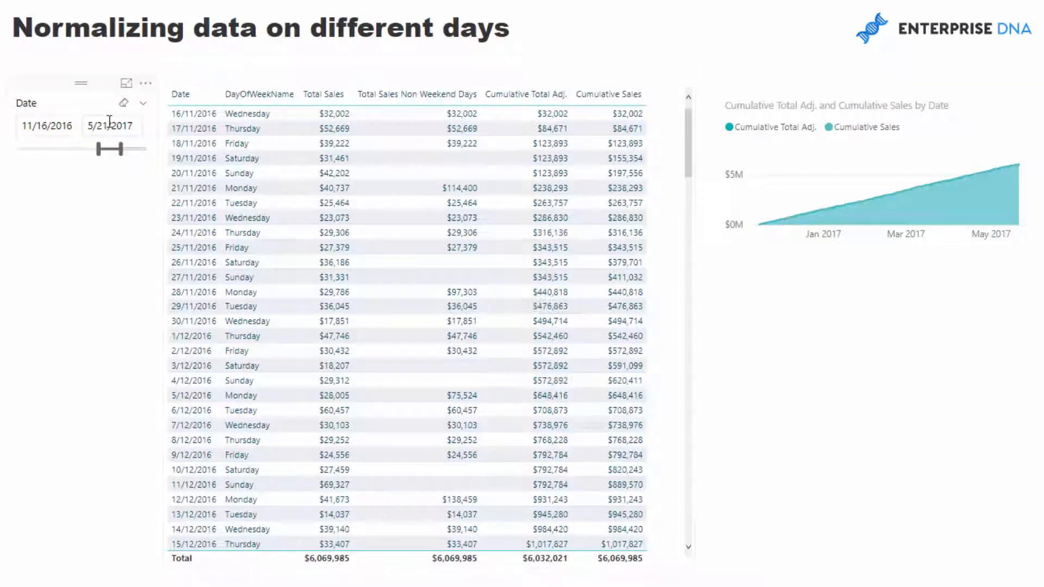
{"action": "left_click_drag", "start_coordinate": [110, 148], "coordinate": [73, 148]}
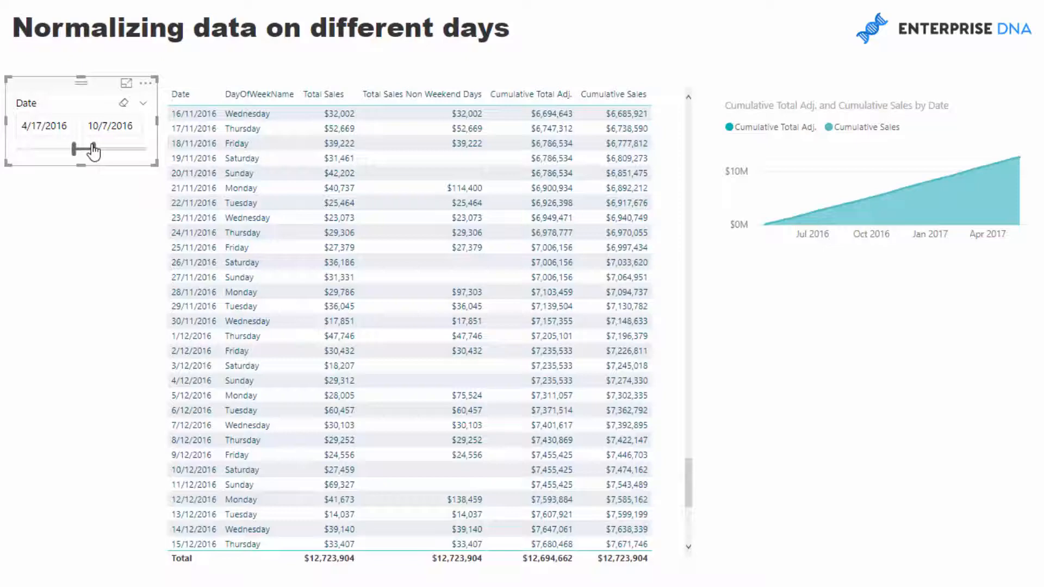
{"action": "left_click_drag", "start_coordinate": [73, 149], "coordinate": [56, 149]}
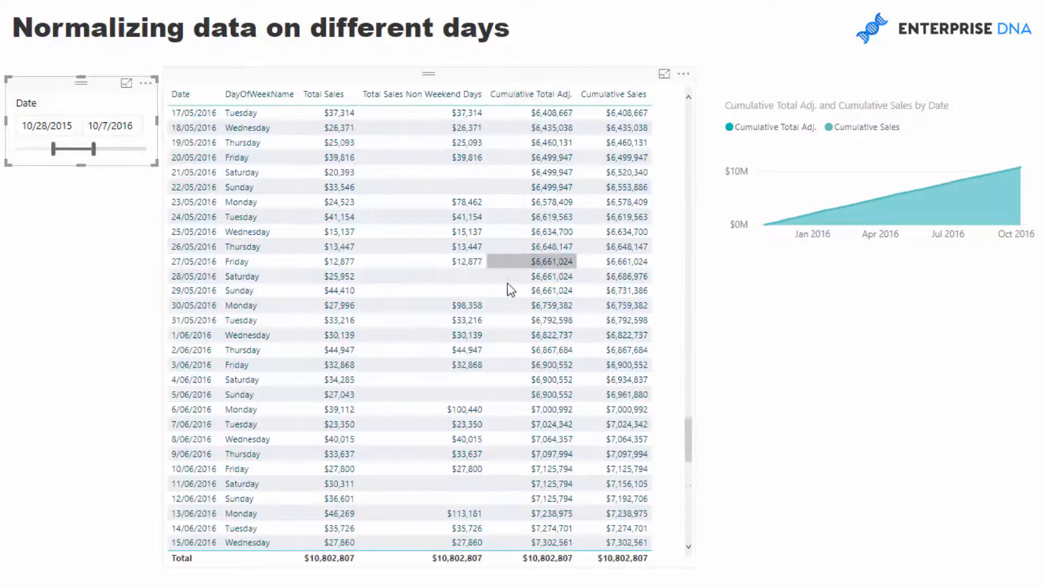
{"action": "scroll", "scroll_direction": "up", "scroll_amount": 3}
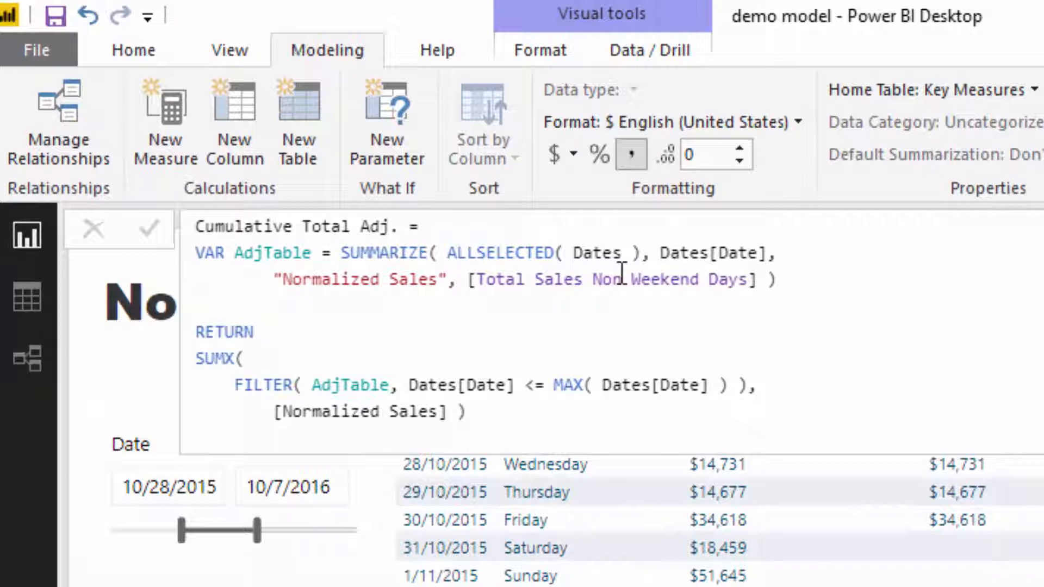
{"action": "mouse_move", "coordinate": [234, 270]}
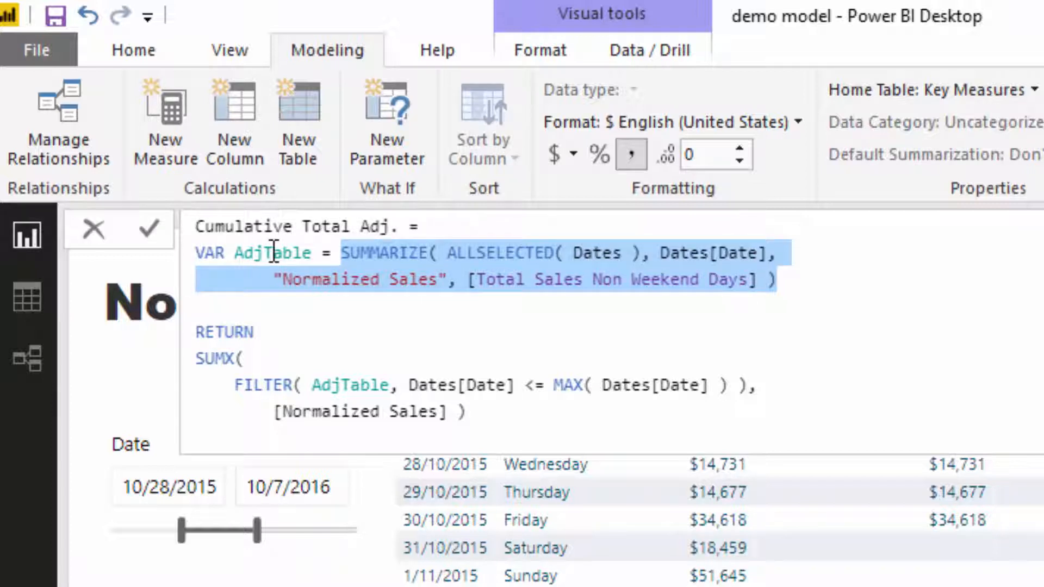
Step: Rename the AdjTable variable to AdjSalesTable in the Cumulative Total Adj. measure
{"action": "left_click", "coordinate": [263, 253]}
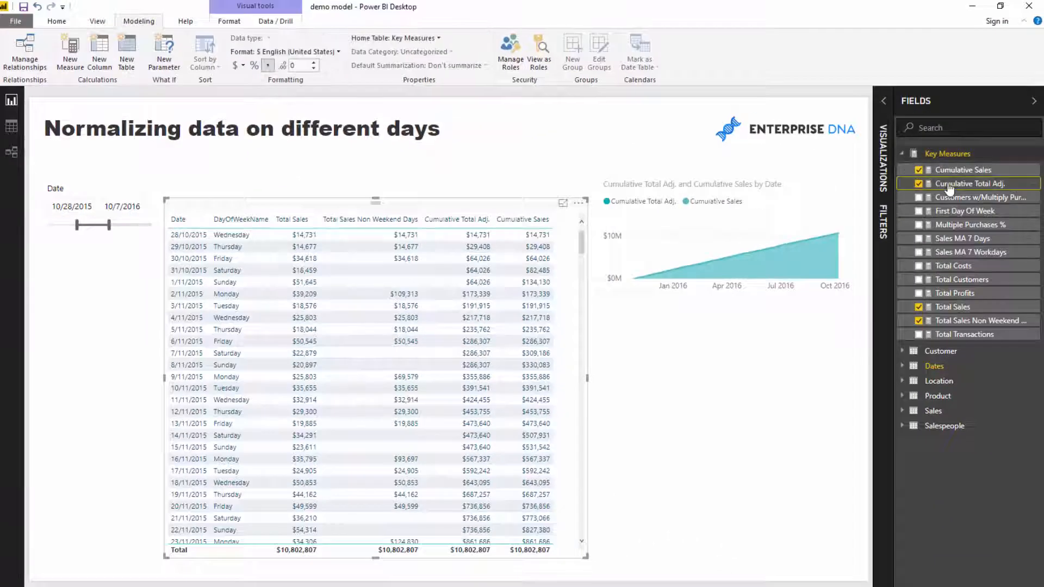
Step: Show the Cumulative Total Adj. formula, highlighting SUMX, SUMMARIZE and the Normalized Sales column
{"action": "double_click", "coordinate": [974, 184]}
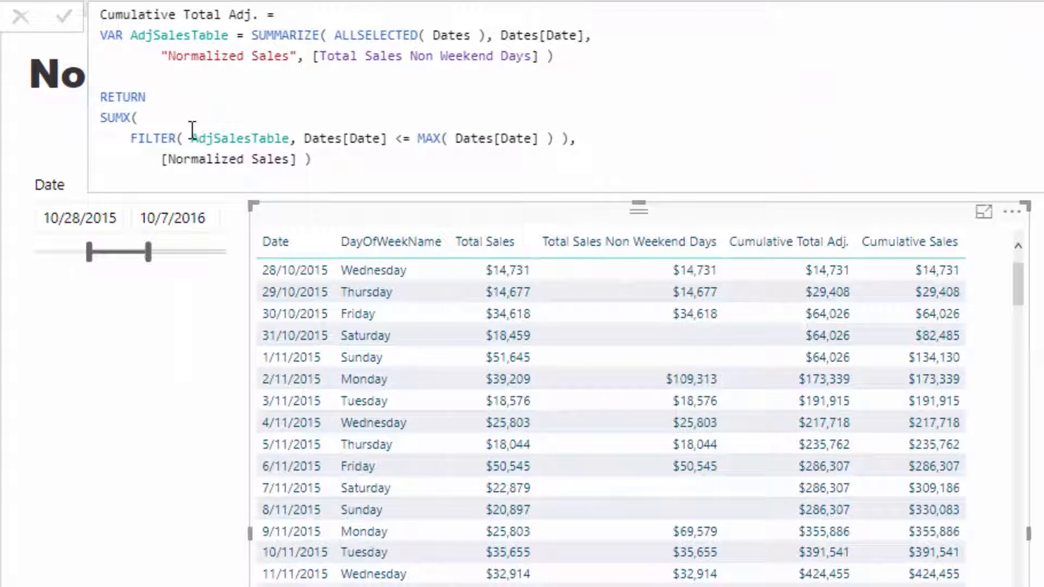
{"action": "double_click", "coordinate": [117, 118]}
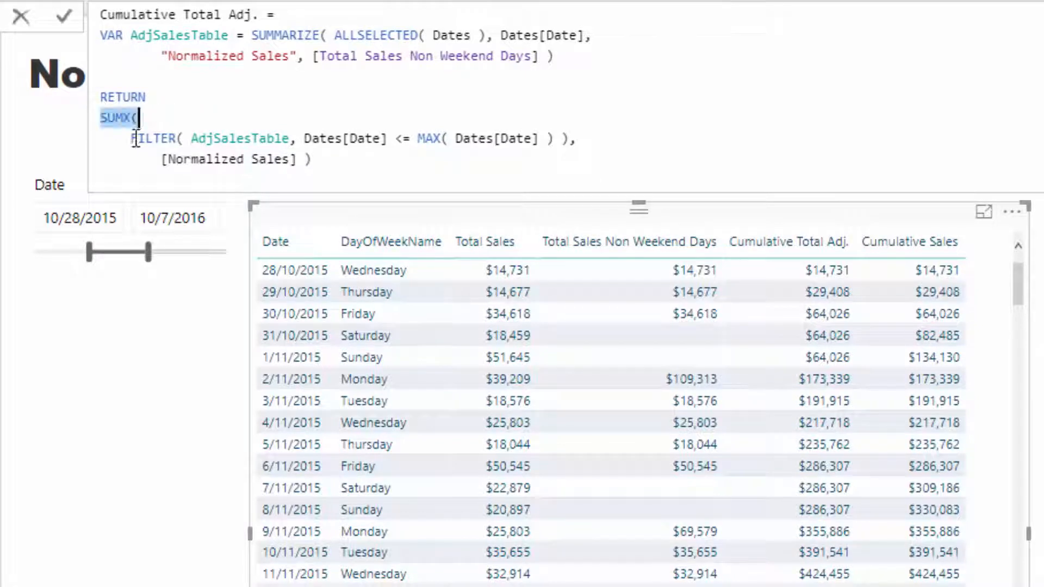
{"action": "left_click", "coordinate": [200, 55]}
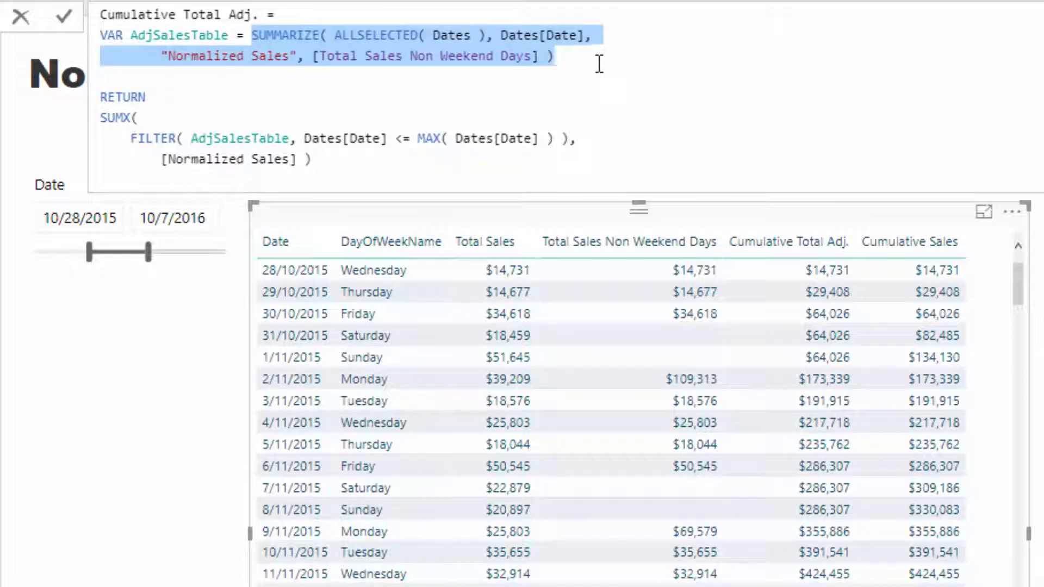
{"action": "mouse_move", "coordinate": [566, 66]}
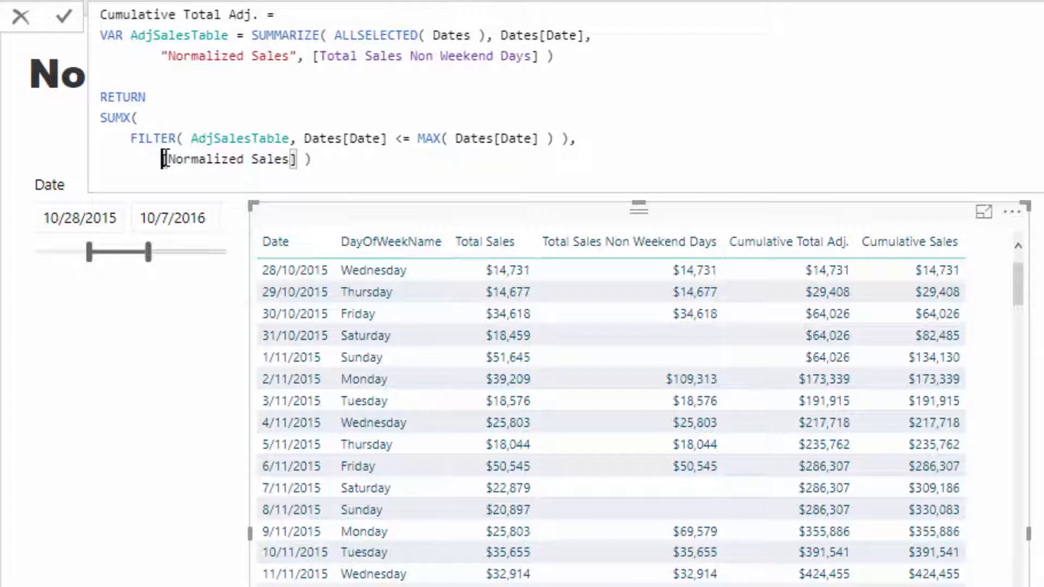
{"action": "double_click", "coordinate": [229, 159]}
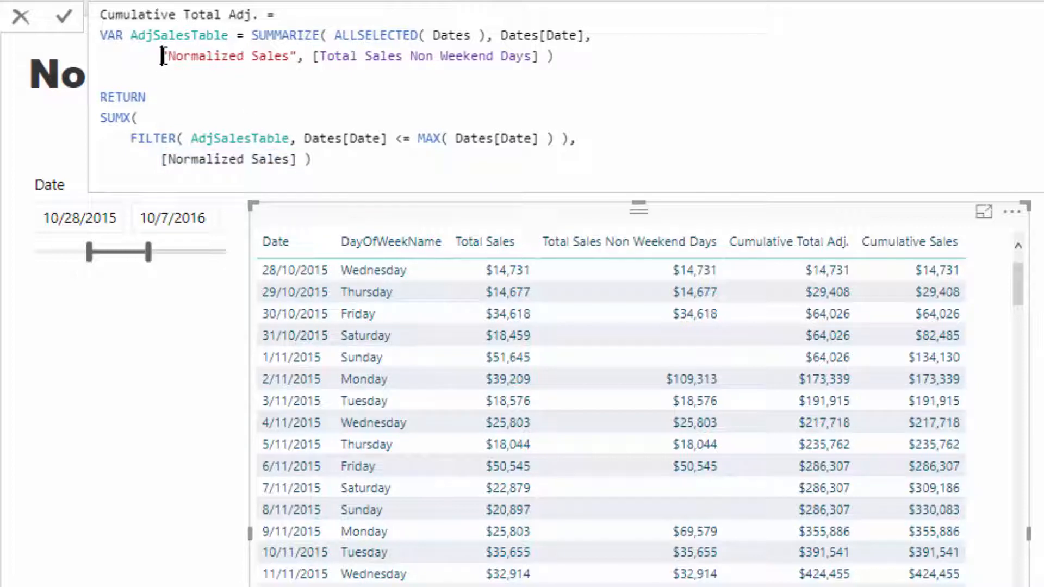
{"action": "double_click", "coordinate": [229, 55]}
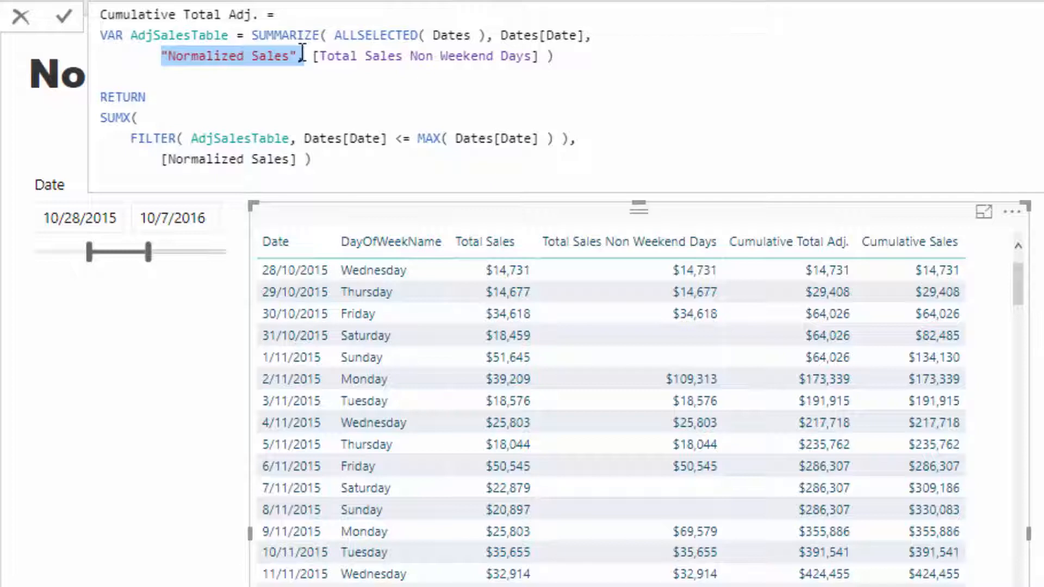
{"action": "mouse_move", "coordinate": [160, 150]}
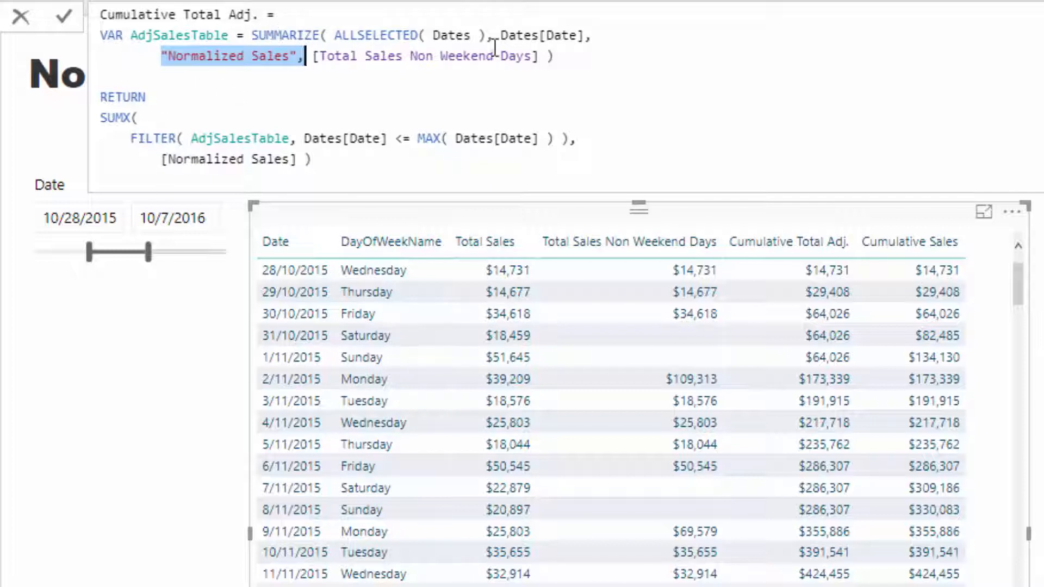
{"action": "mouse_move", "coordinate": [345, 140]}
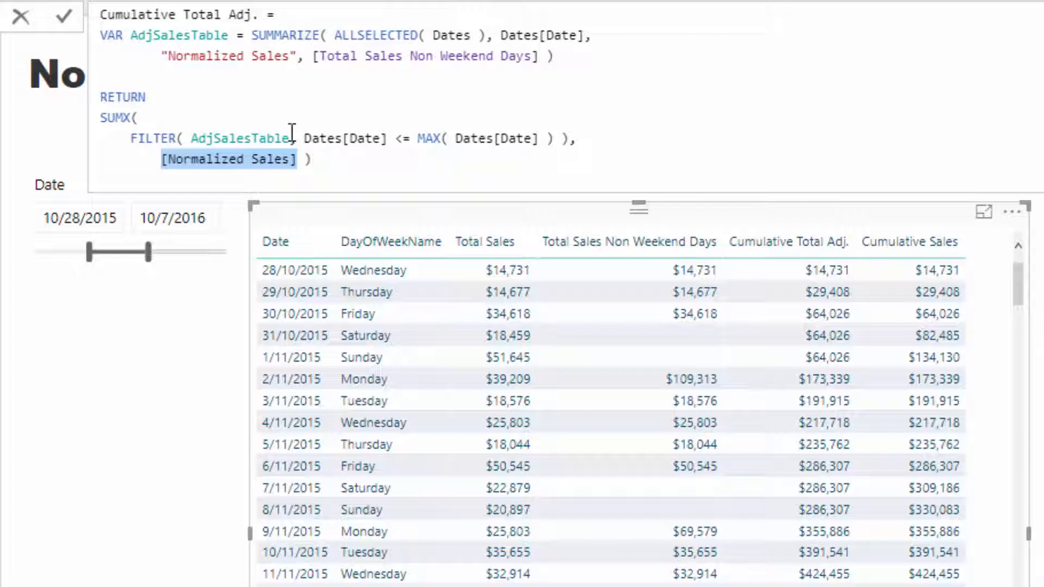
{"action": "mouse_move", "coordinate": [351, 172]}
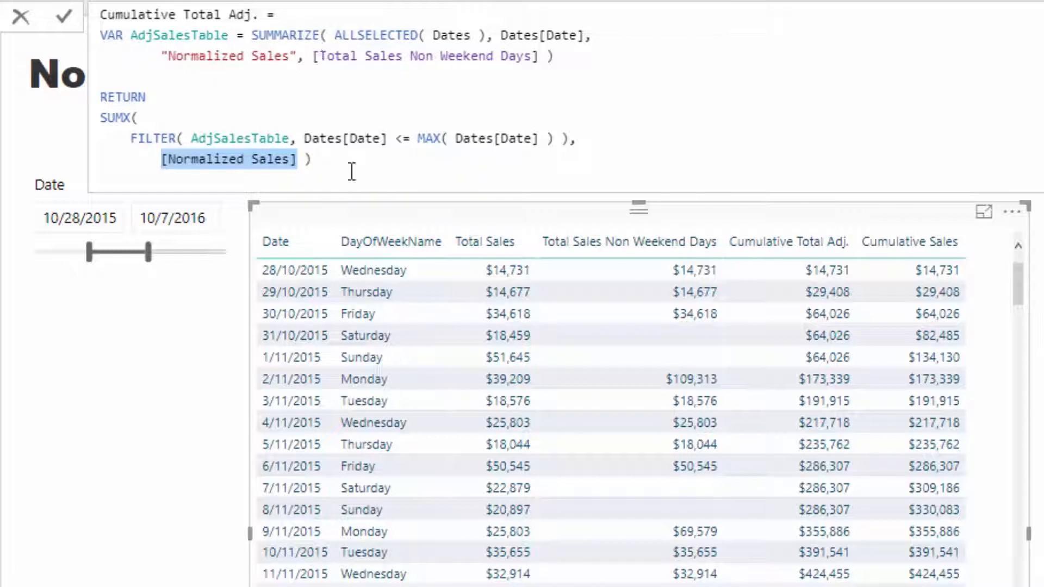
{"action": "mouse_move", "coordinate": [781, 320]}
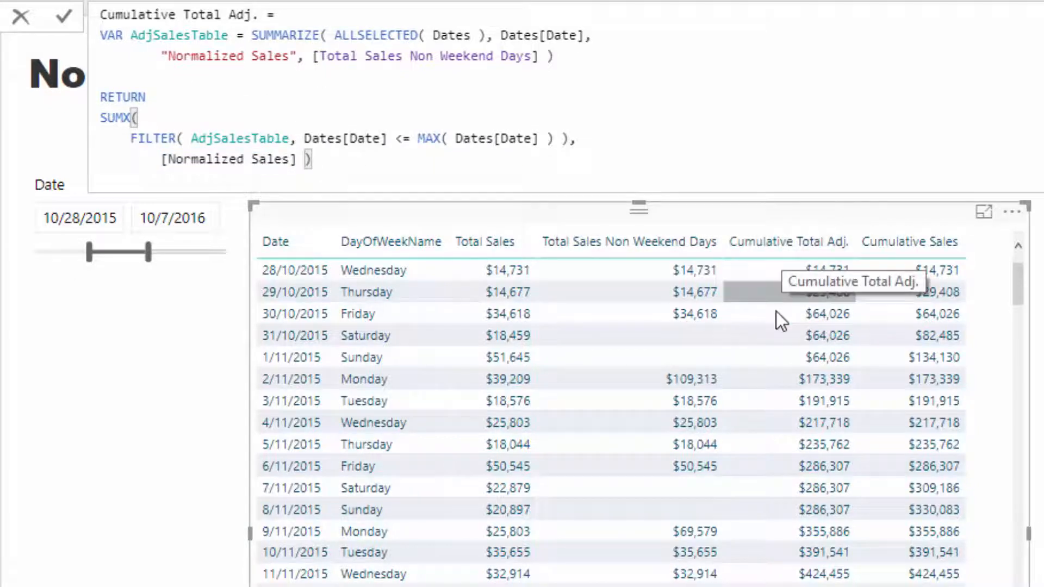
{"action": "mouse_move", "coordinate": [802, 405]}
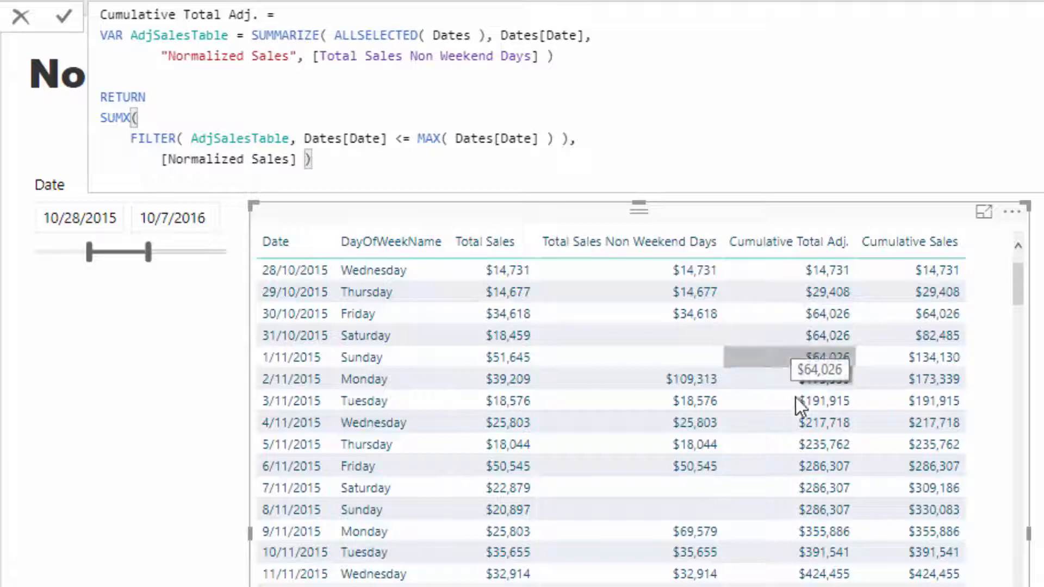